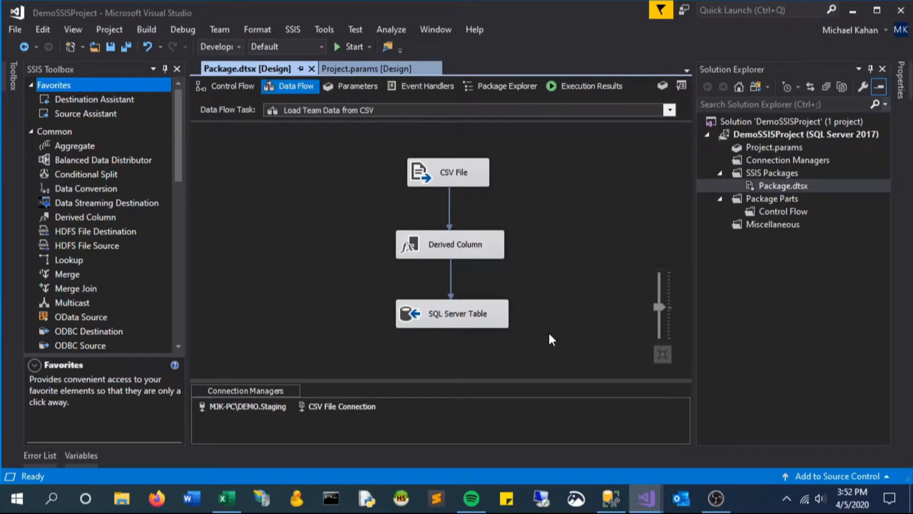
pyautogui.moveTo(602, 408)
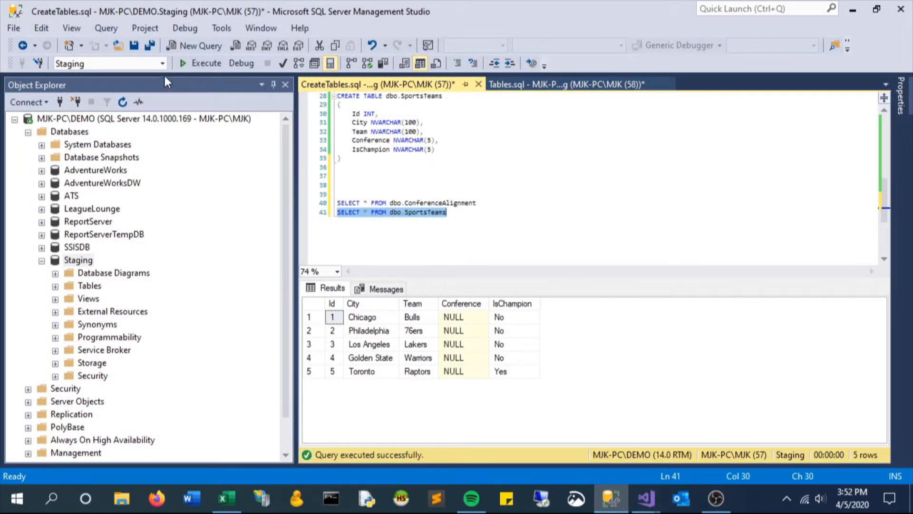
pyautogui.moveTo(460, 371)
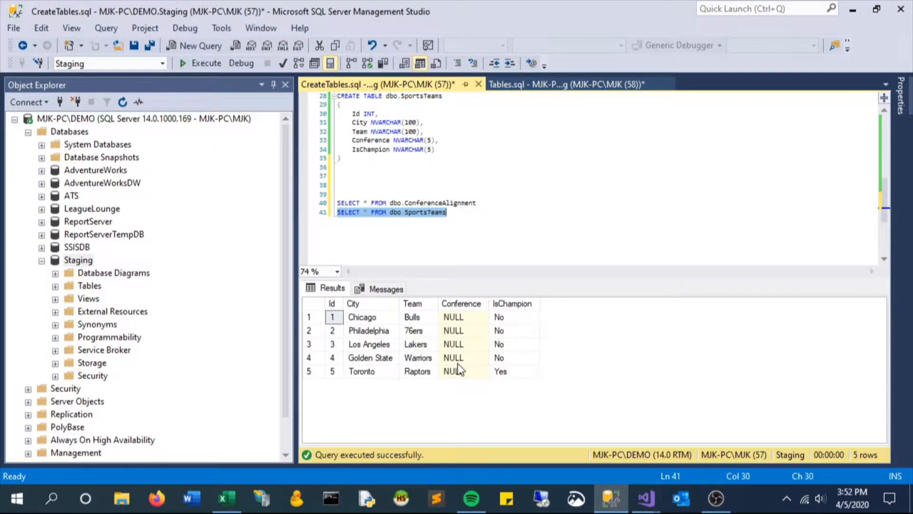
# Step: Unlink SQL Server Table and route Derived Column through a Multicast into two Lookups
pyautogui.click(644, 498)
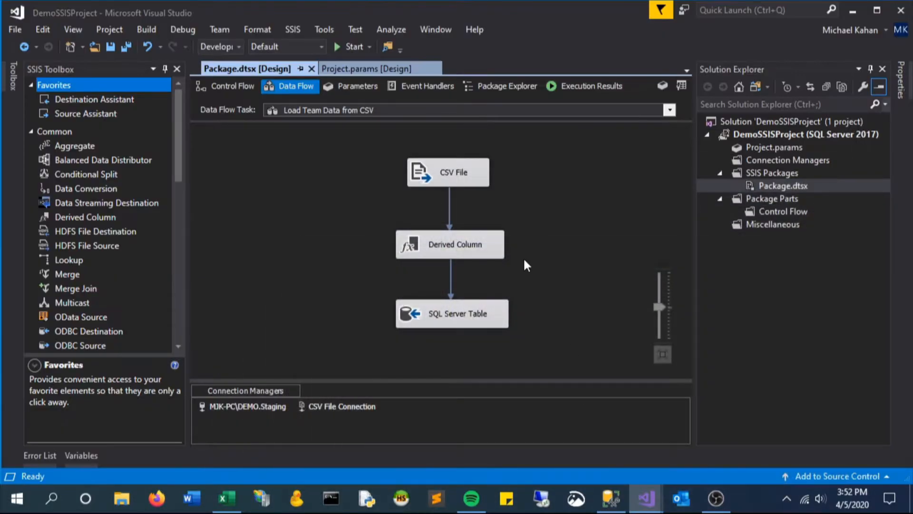
pyautogui.moveTo(662, 306); pyautogui.dragTo(662, 314)
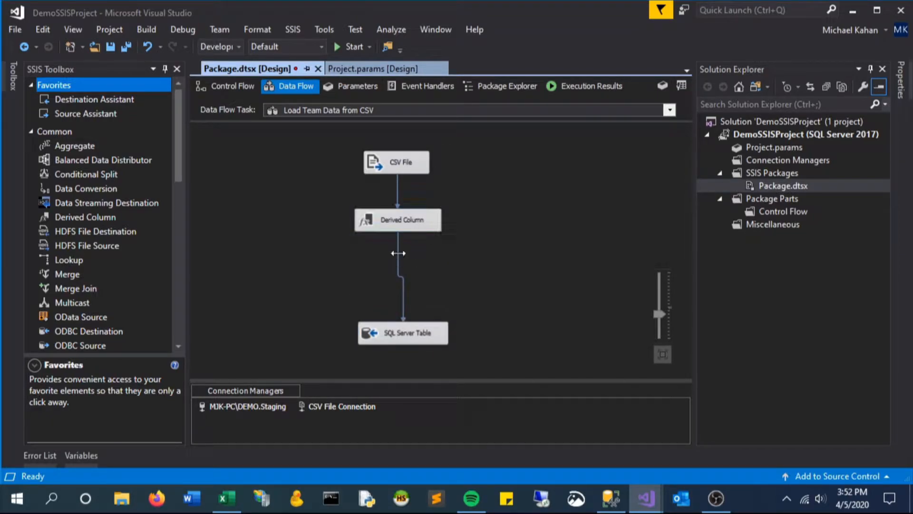
pyautogui.click(398, 332)
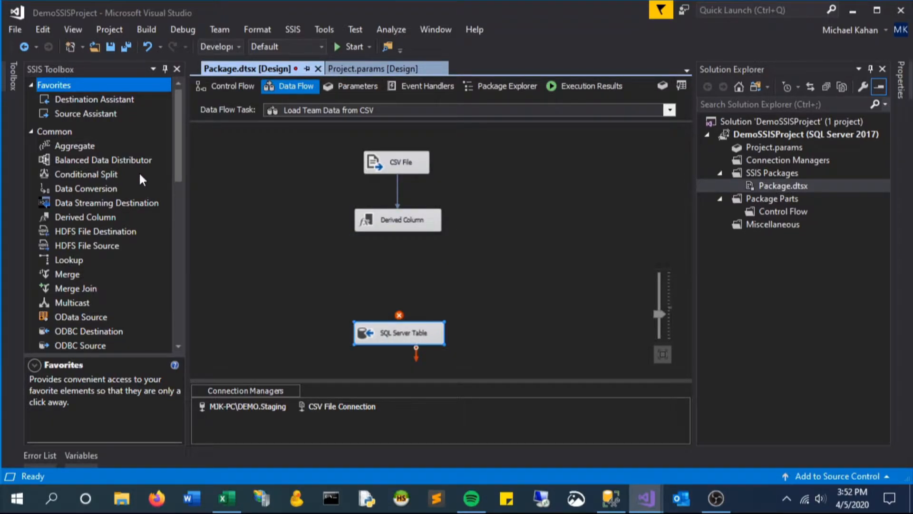
pyautogui.moveTo(84, 294)
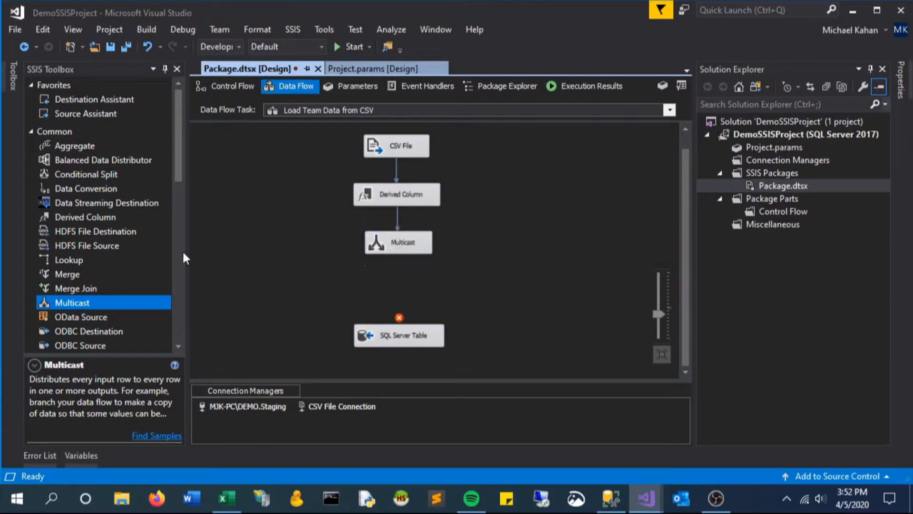
pyautogui.moveTo(64, 267)
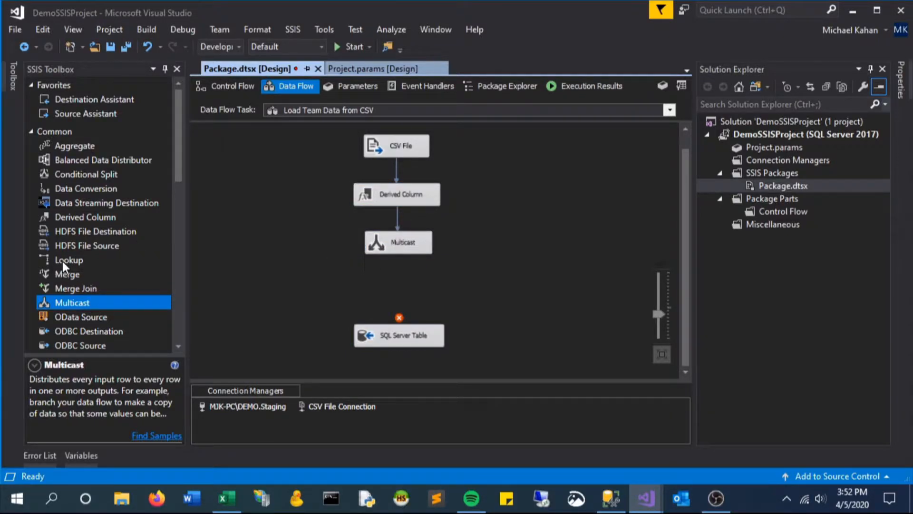
pyautogui.moveTo(69, 260); pyautogui.dragTo(299, 289)
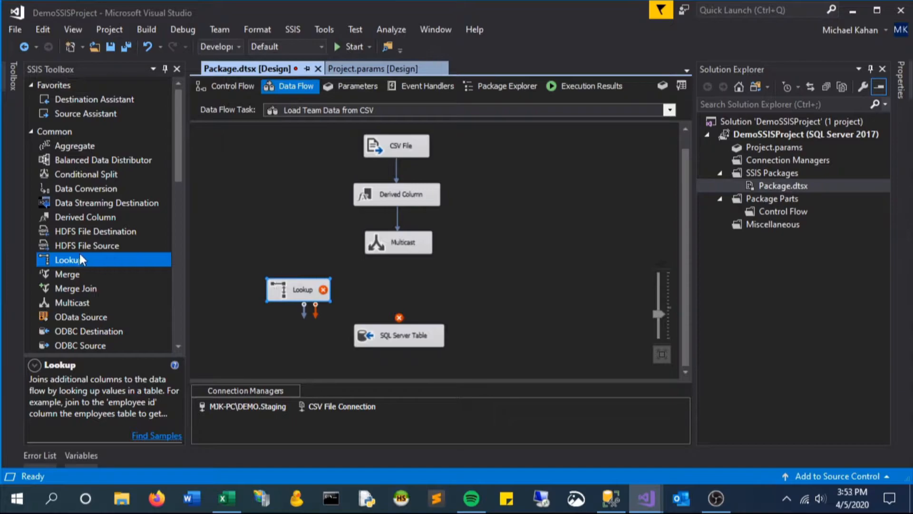
pyautogui.moveTo(298, 289); pyautogui.dragTo(482, 295)
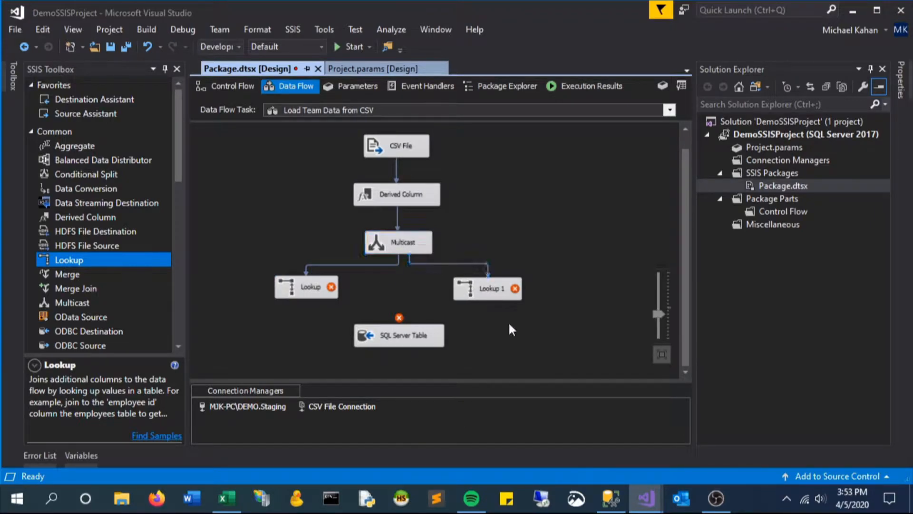
# Step: Give the first Lookup an SQL query on dbo.ConferenceAlignment WHERE Conference = 'East', and preview it
pyautogui.doubleClick(306, 286)
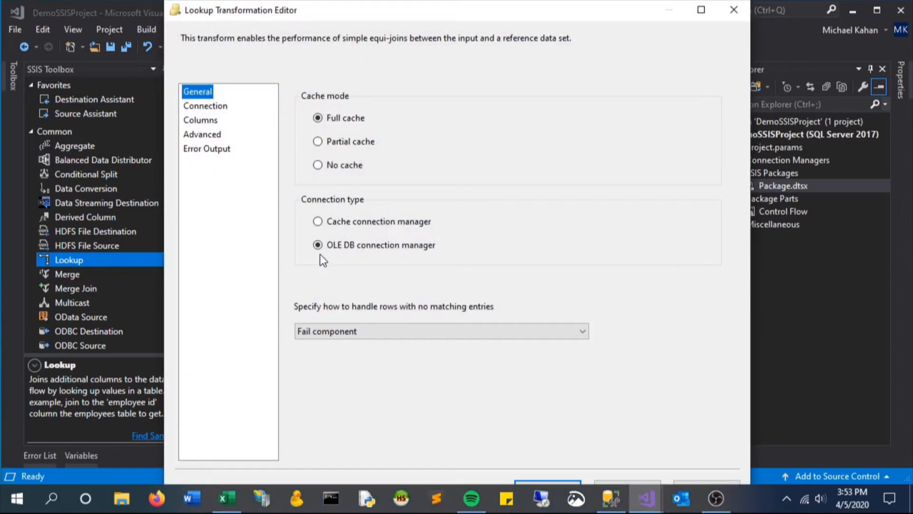
pyautogui.click(205, 105)
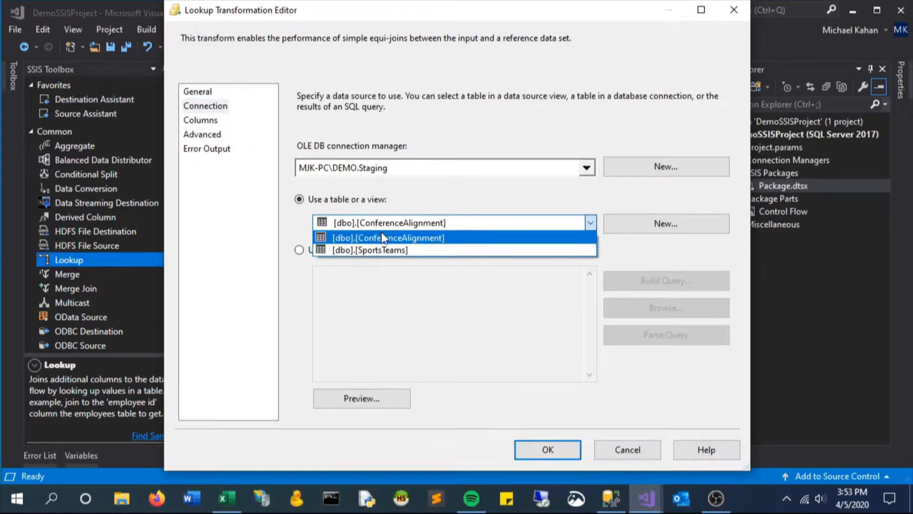
pyautogui.click(388, 238)
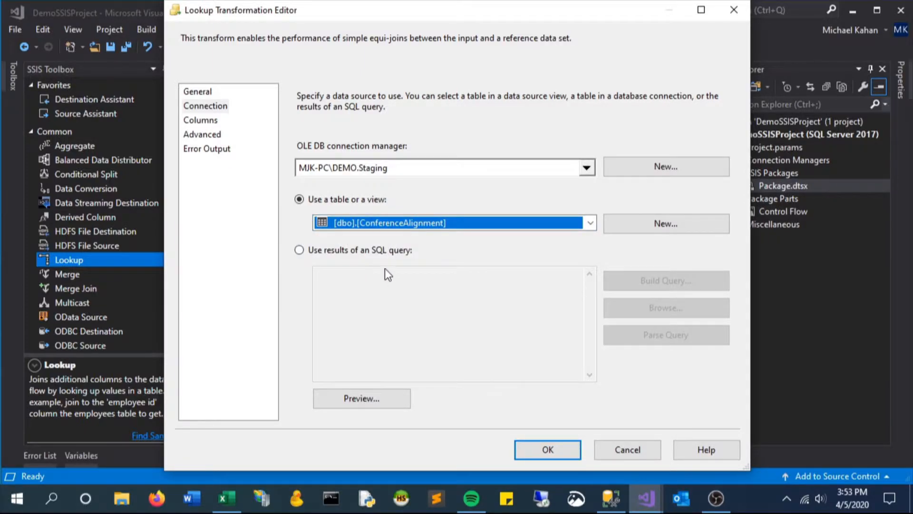
pyautogui.click(299, 249)
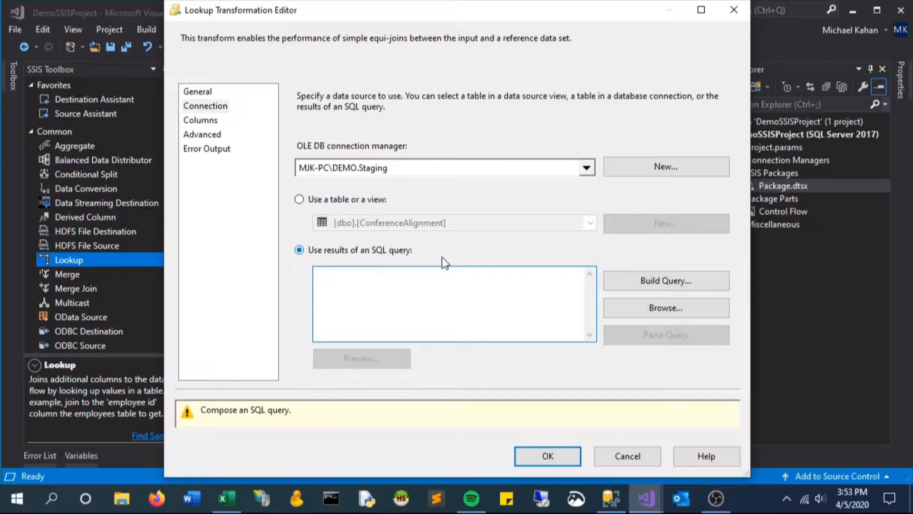
pyautogui.write('SELECT')
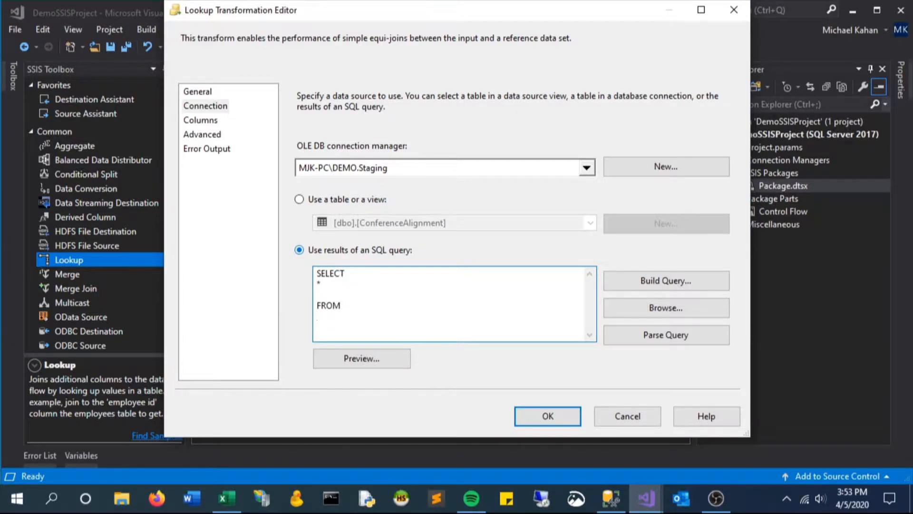
pyautogui.write('dbo.Confere')
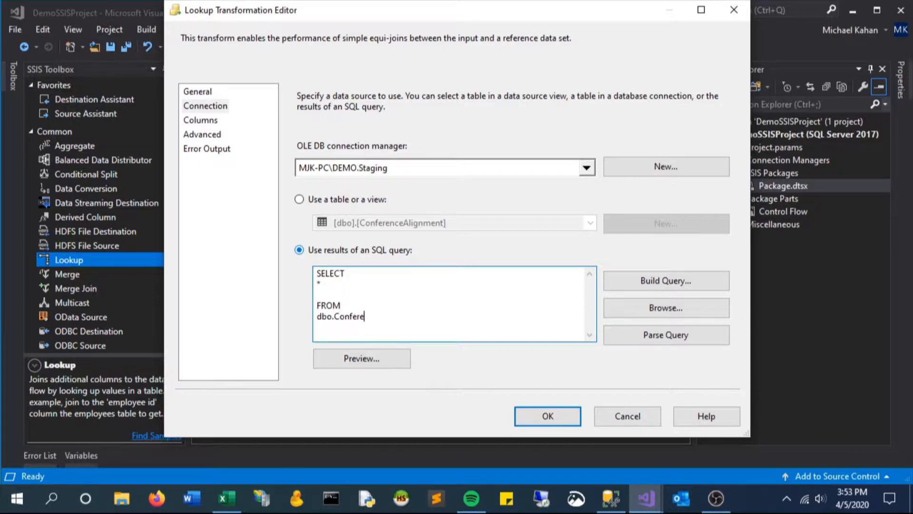
pyautogui.write('nceAlignment')
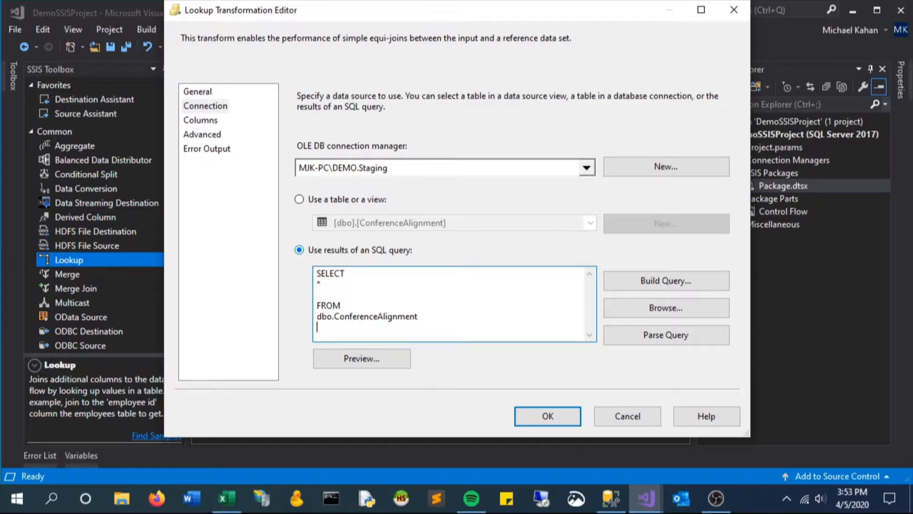
pyautogui.write('WHERE')
pyautogui.write("Conference = 'East'")
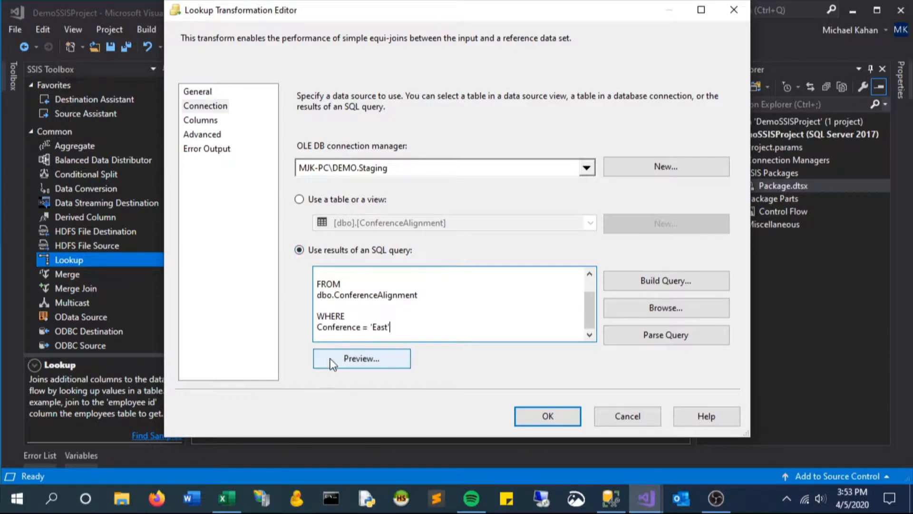
pyautogui.click(361, 358)
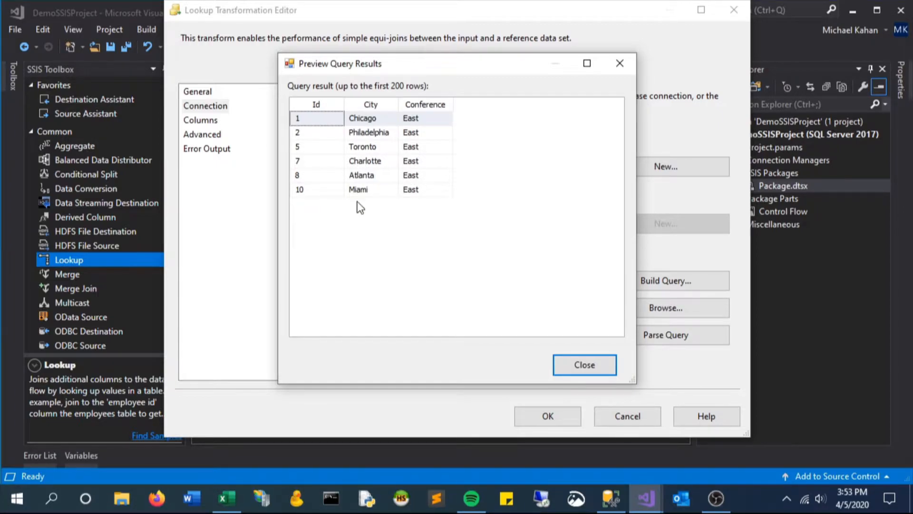
pyautogui.click(583, 364)
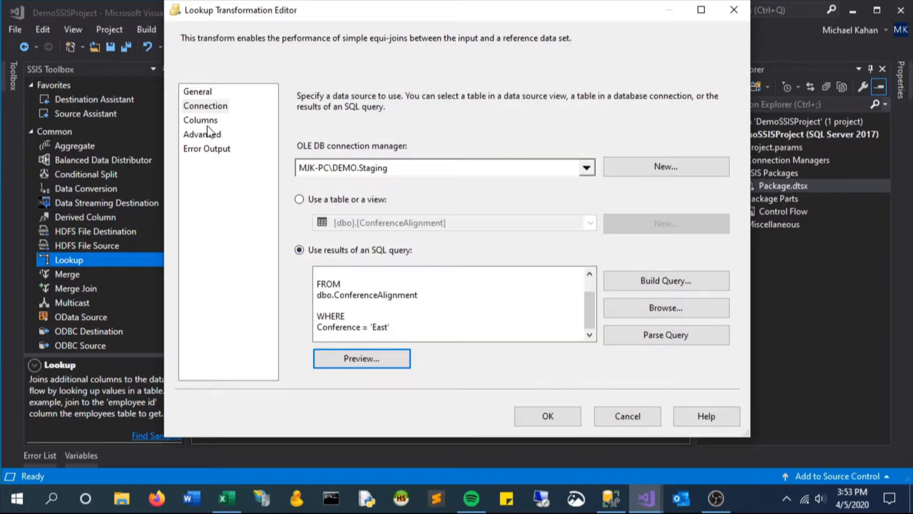
# Step: Add Conference as a new output column and confirm the first Lookup's settings
pyautogui.click(200, 120)
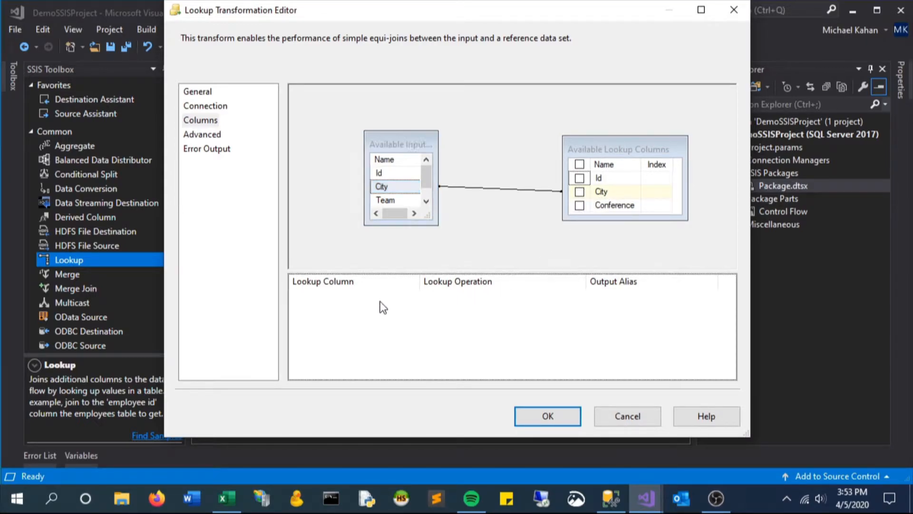
pyautogui.moveTo(585, 210)
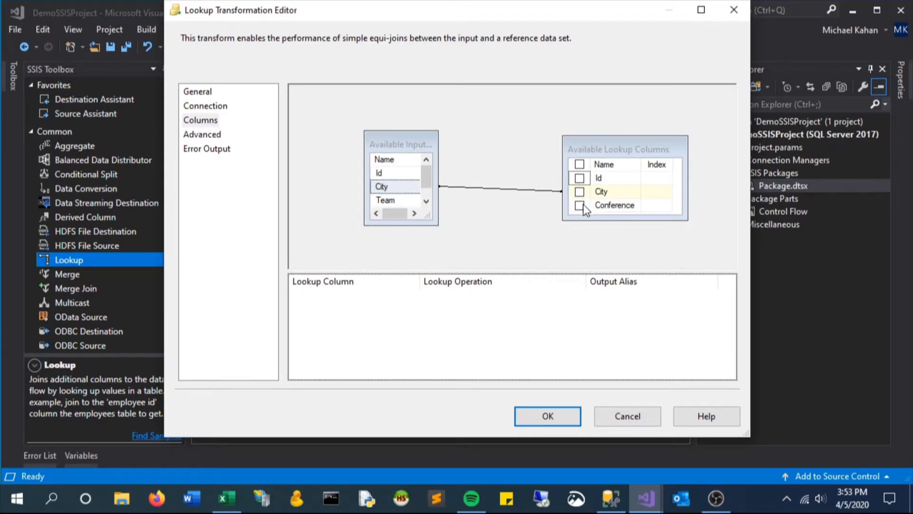
pyautogui.click(580, 205)
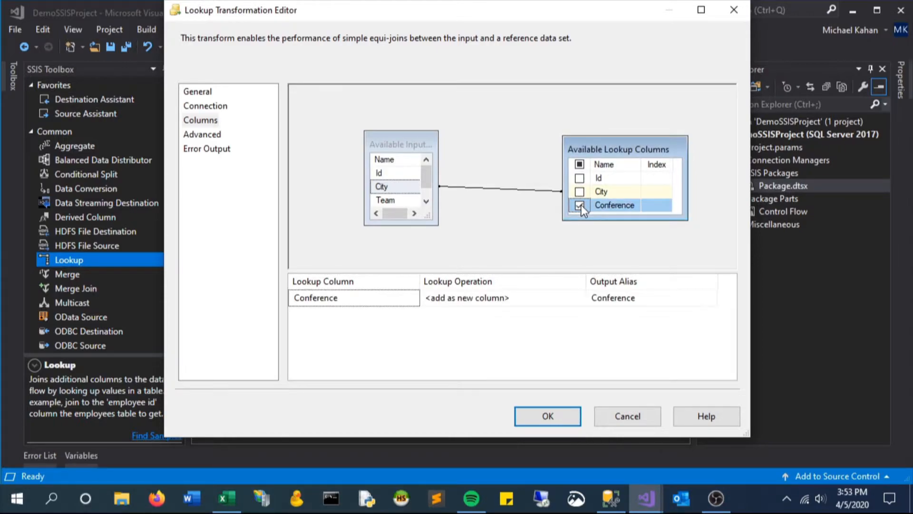
pyautogui.click(580, 205)
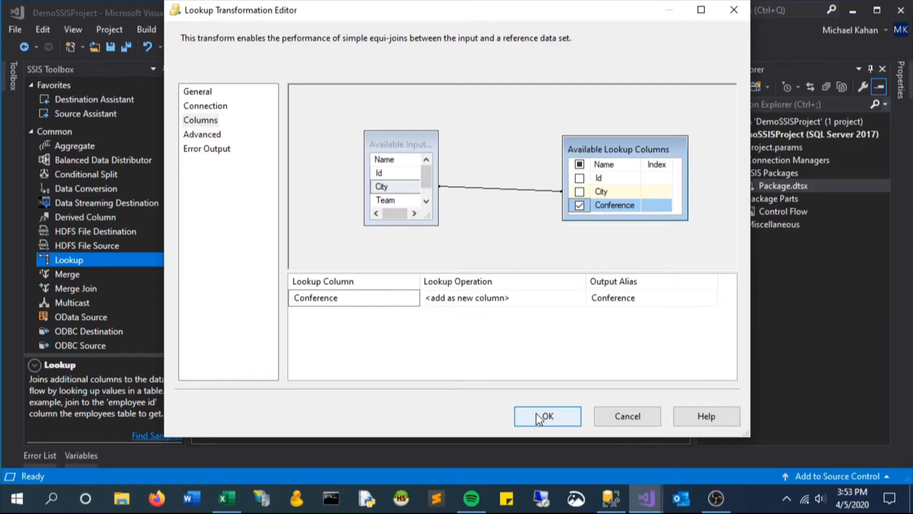
pyautogui.click(546, 416)
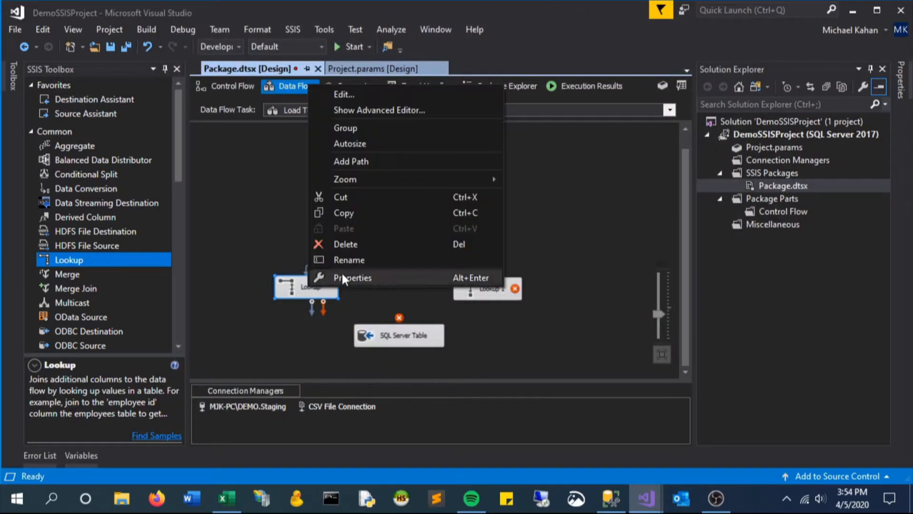
# Step: Rename the Lookups 'Lookup Eastern Conference' and 'Lookup Western Conference', then open the western editor
pyautogui.click(349, 260)
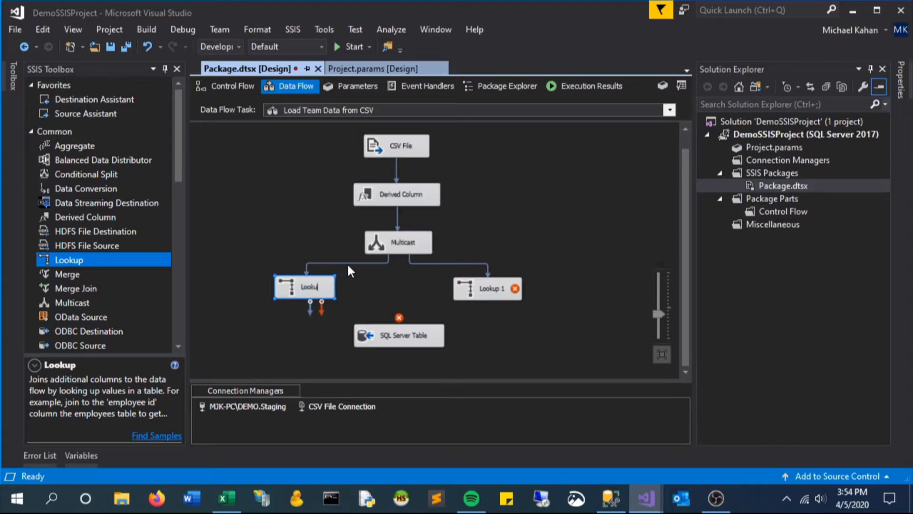
pyautogui.write('Lookup Eastern Conference')
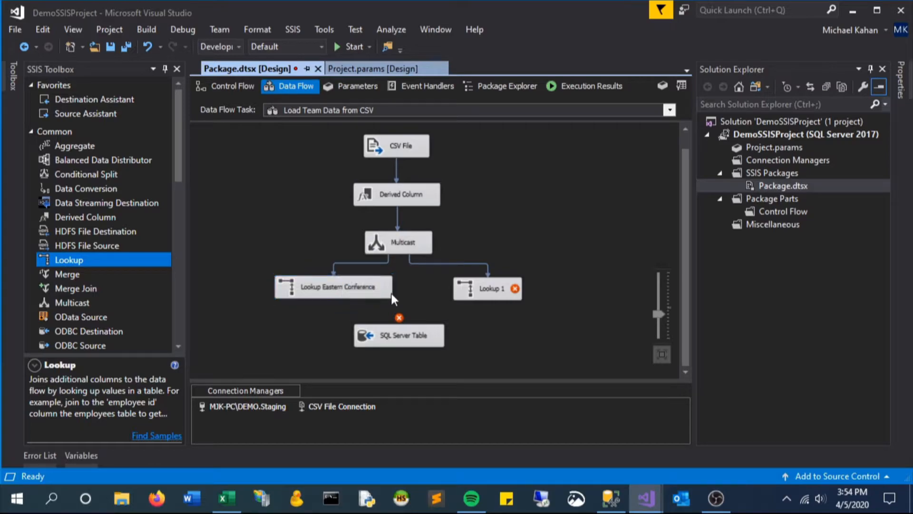
pyautogui.rightClick(488, 288)
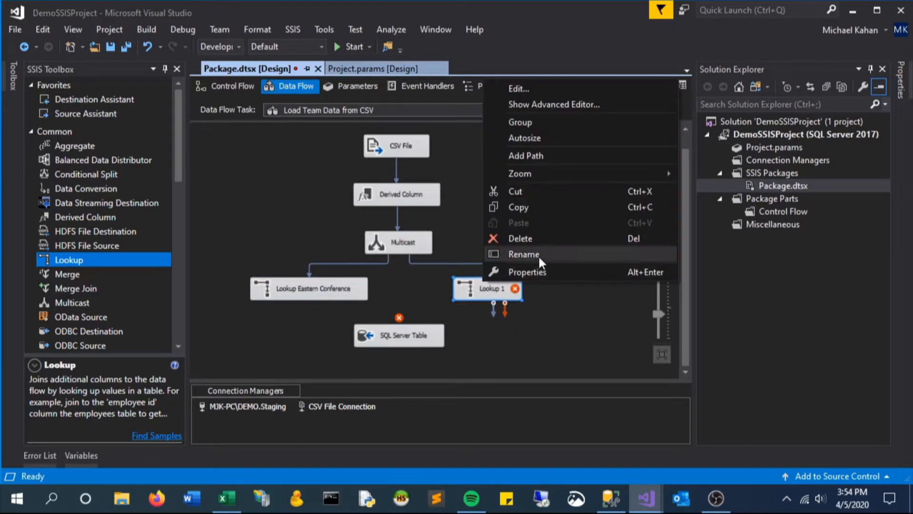
pyautogui.click(523, 254)
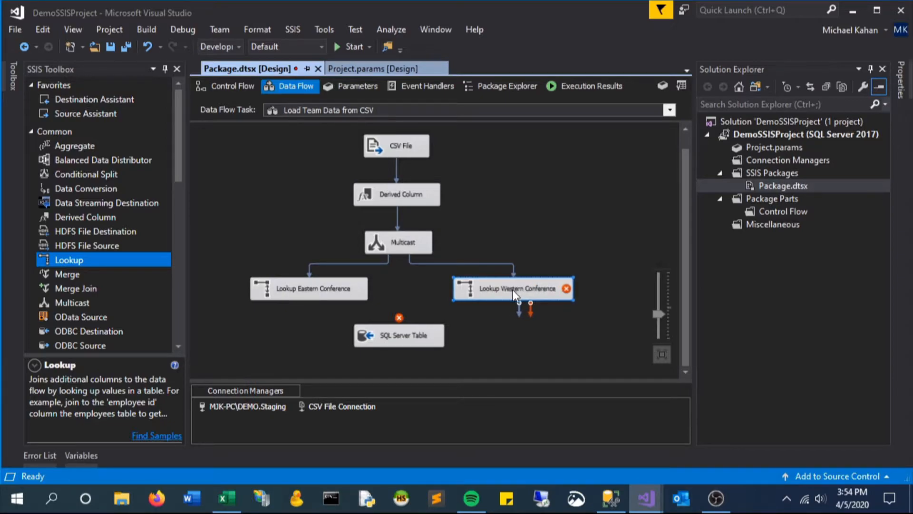
pyautogui.doubleClick(513, 288)
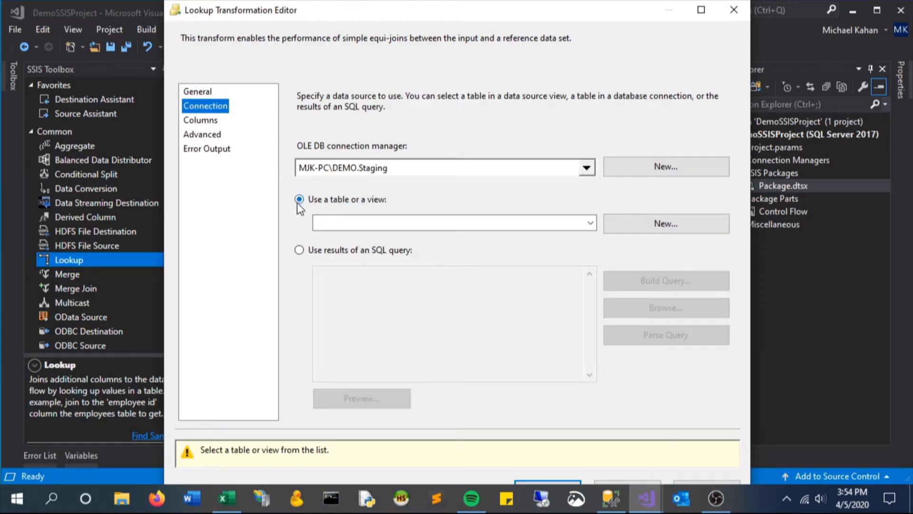
# Step: Enter the SQL query for West rows of dbo.ConferenceAlignment and preview its results
pyautogui.write('SELECT')
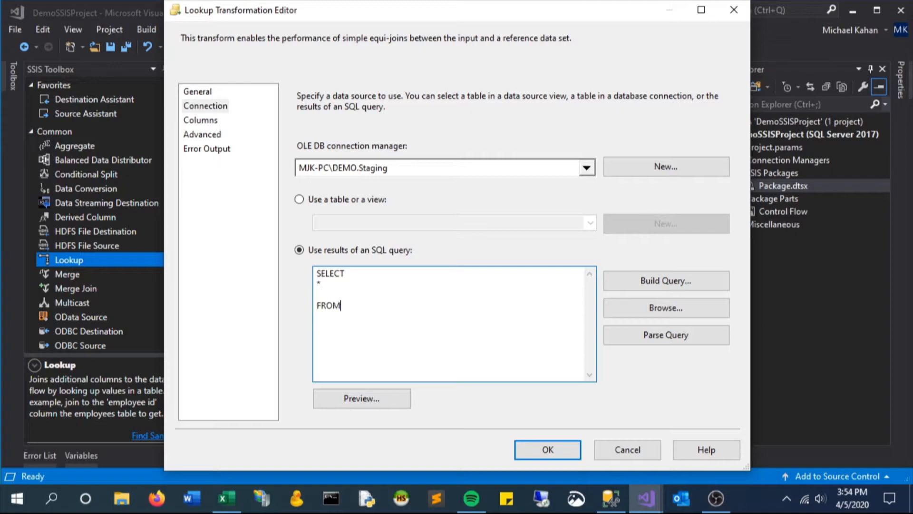
pyautogui.write('dbo.ConferenceAlignment')
pyautogui.write('WHERE')
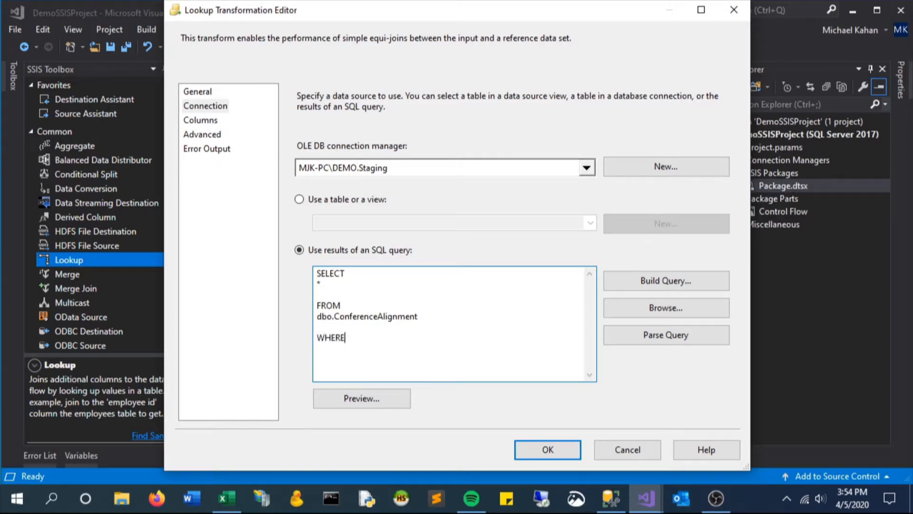
pyautogui.write('C')
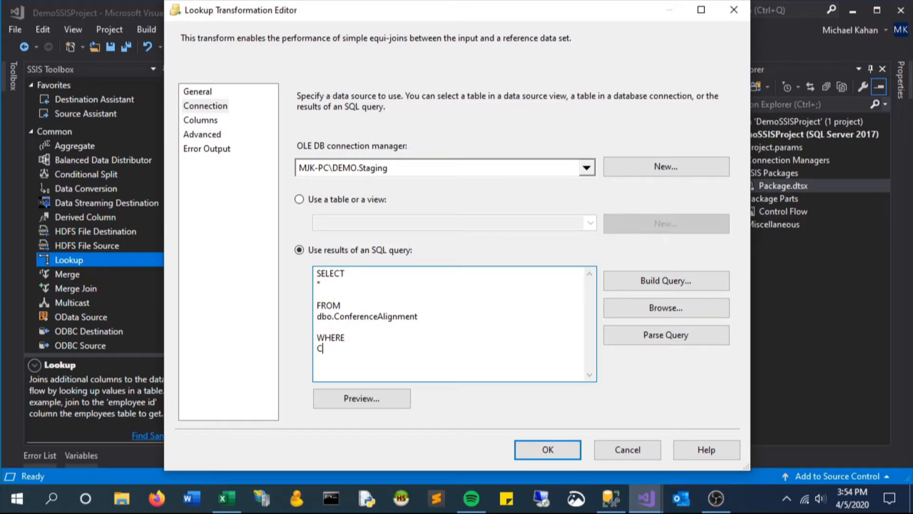
pyautogui.write("onference = '")
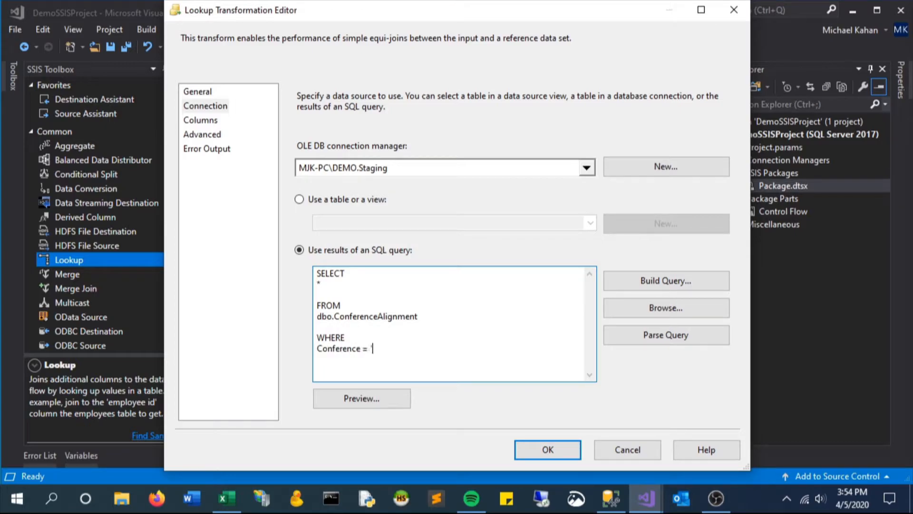
pyautogui.click(361, 399)
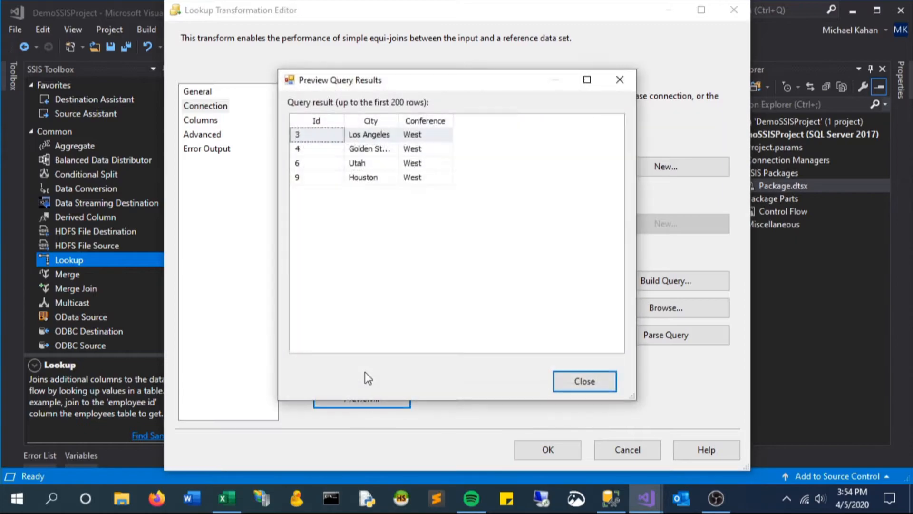
pyautogui.click(583, 381)
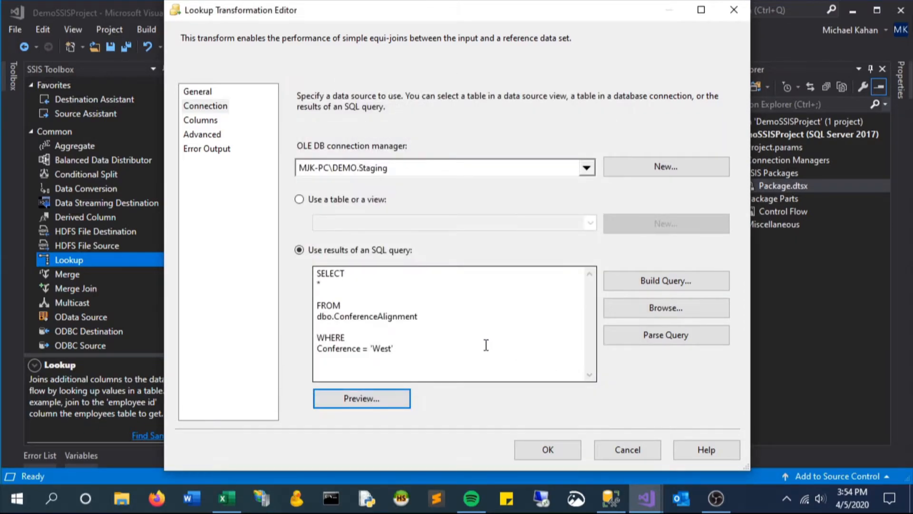
# Step: Map input City to lookup City, add Conference as a new column, and confirm
pyautogui.click(200, 120)
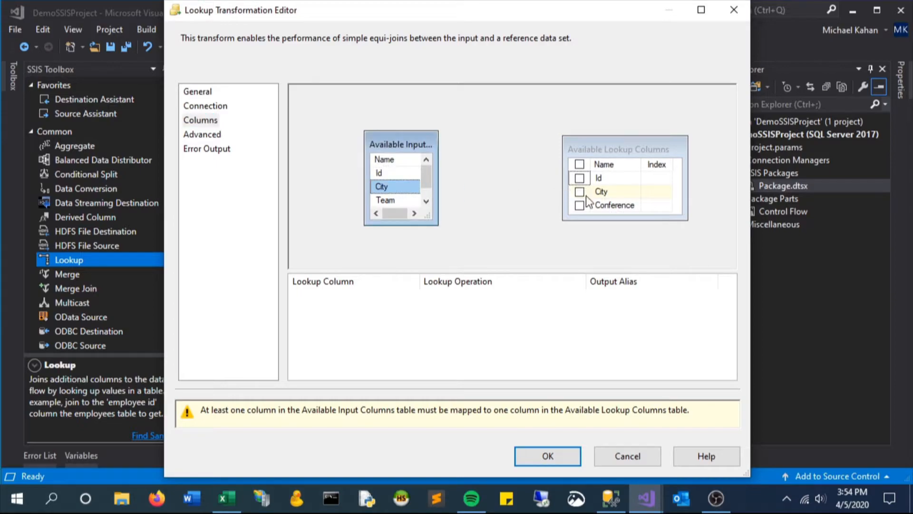
pyautogui.moveTo(381, 187); pyautogui.dragTo(600, 191)
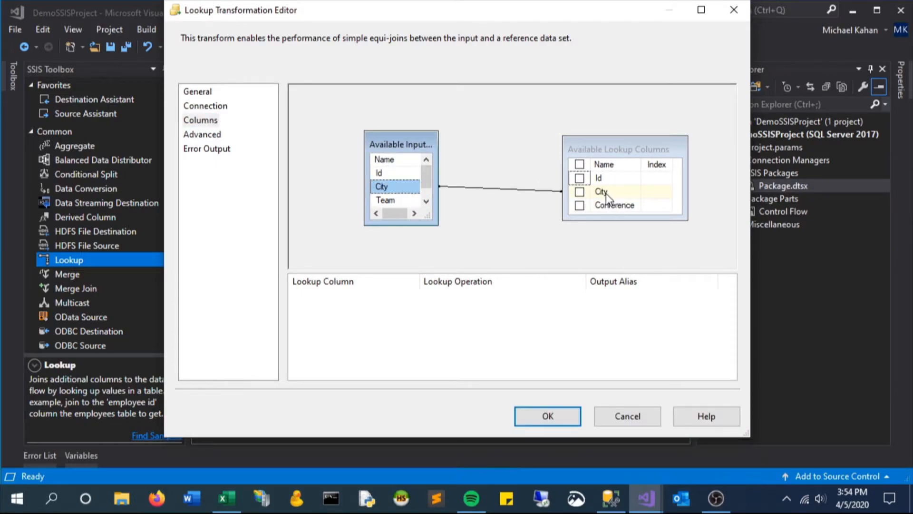
pyautogui.click(580, 205)
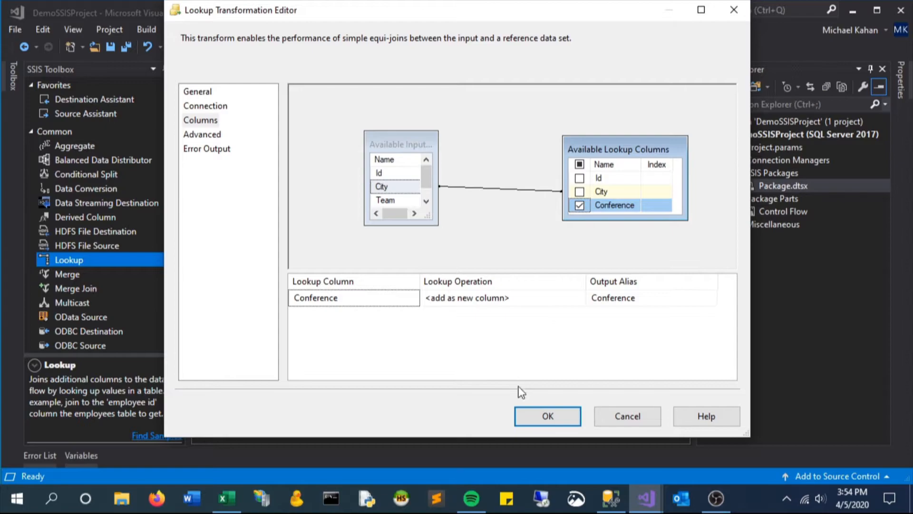
pyautogui.click(547, 415)
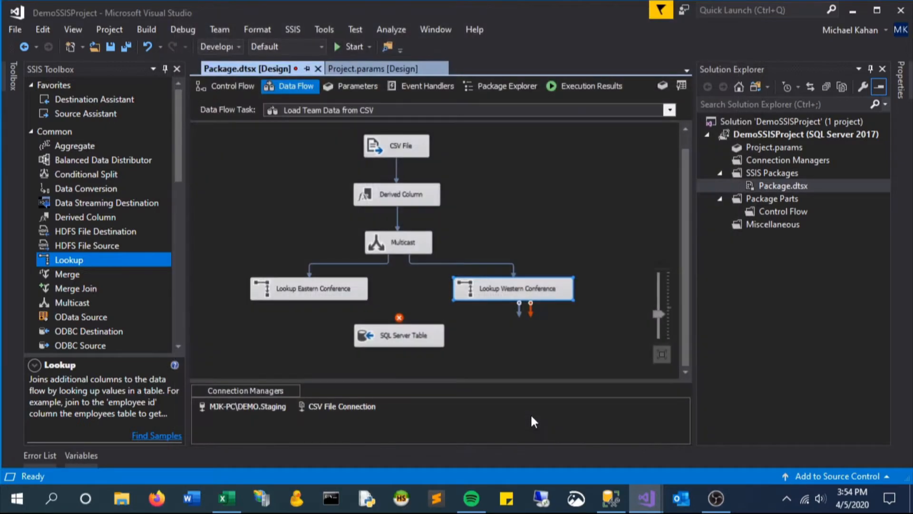
pyautogui.moveTo(372, 319)
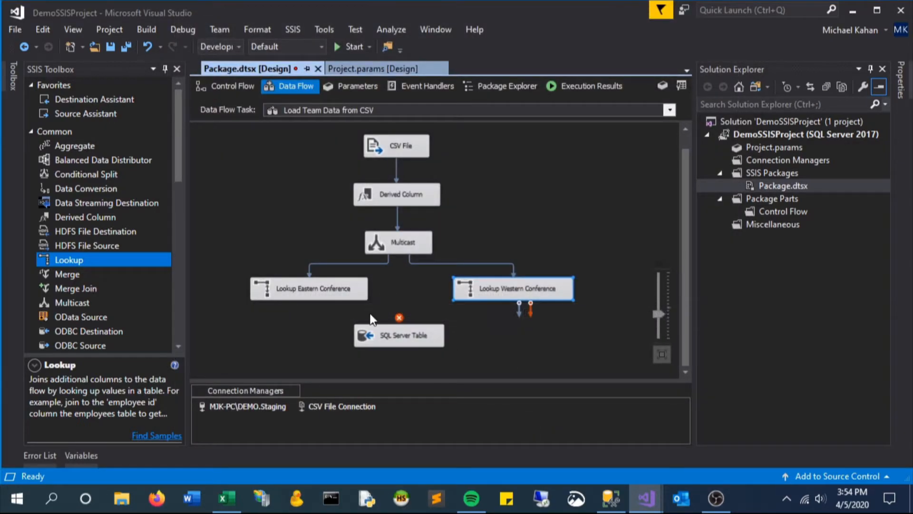
pyautogui.moveTo(661, 319)
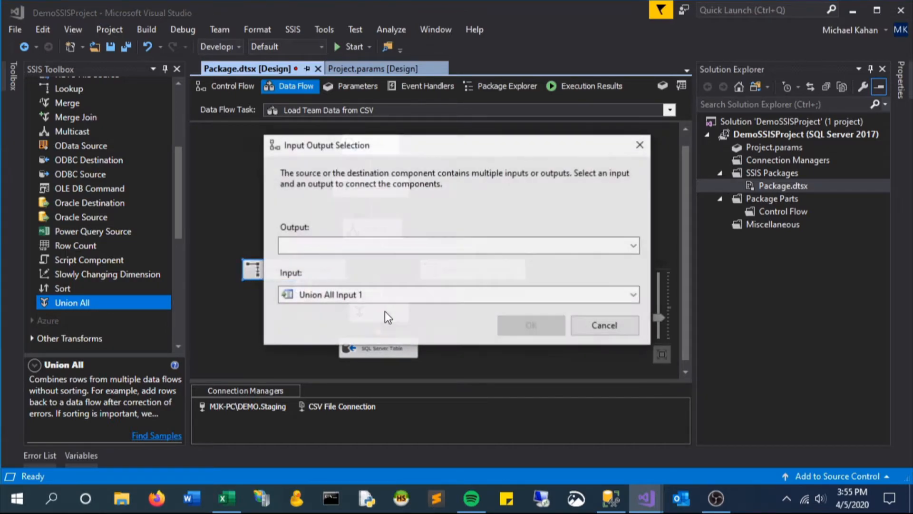
# Step: Connect both Lookup Match Outputs into the Union All and link it to SQL Server Table
pyautogui.click(457, 244)
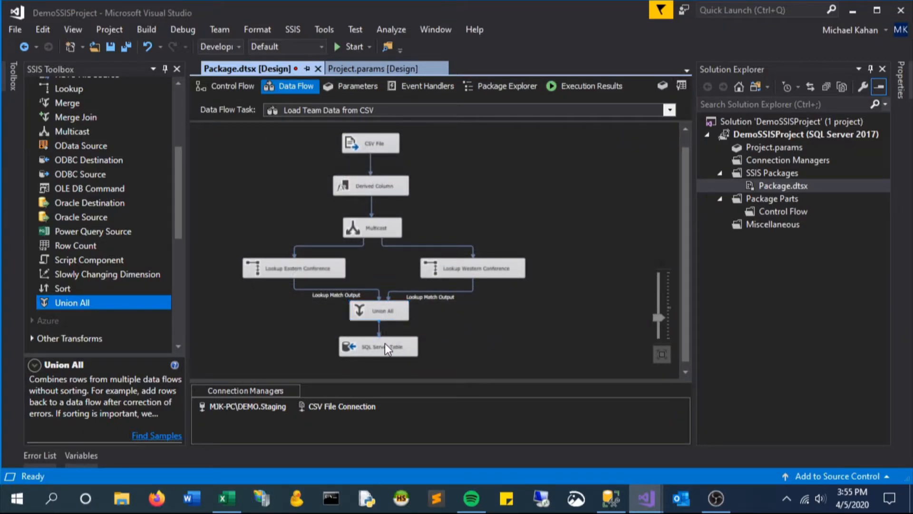
pyautogui.click(379, 350)
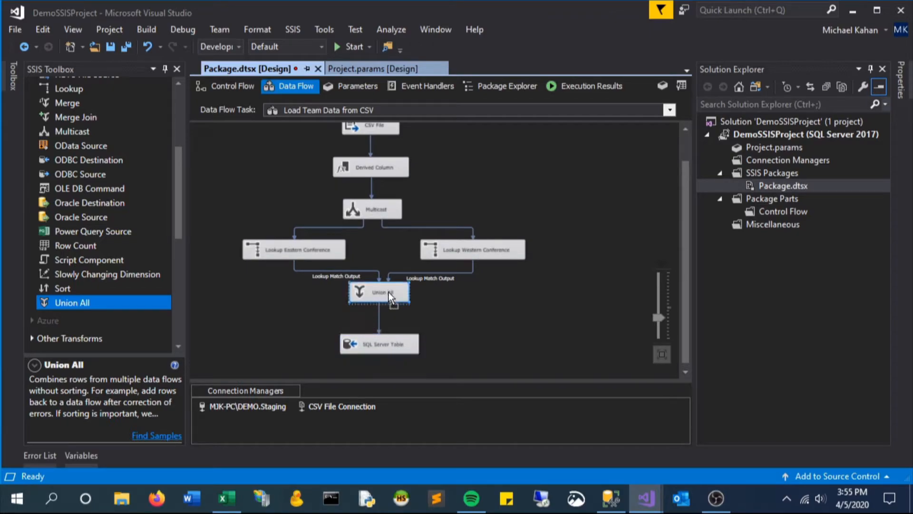
pyautogui.scroll(-3)
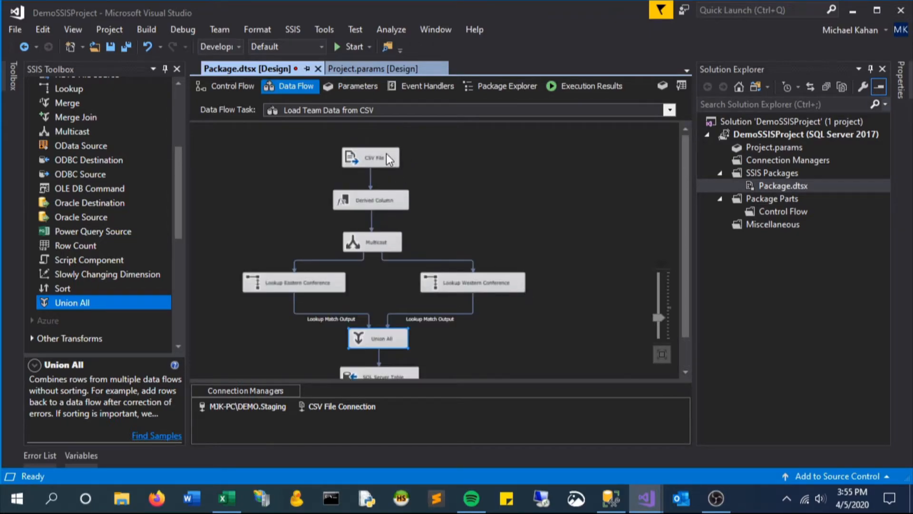
pyautogui.scroll(-3)
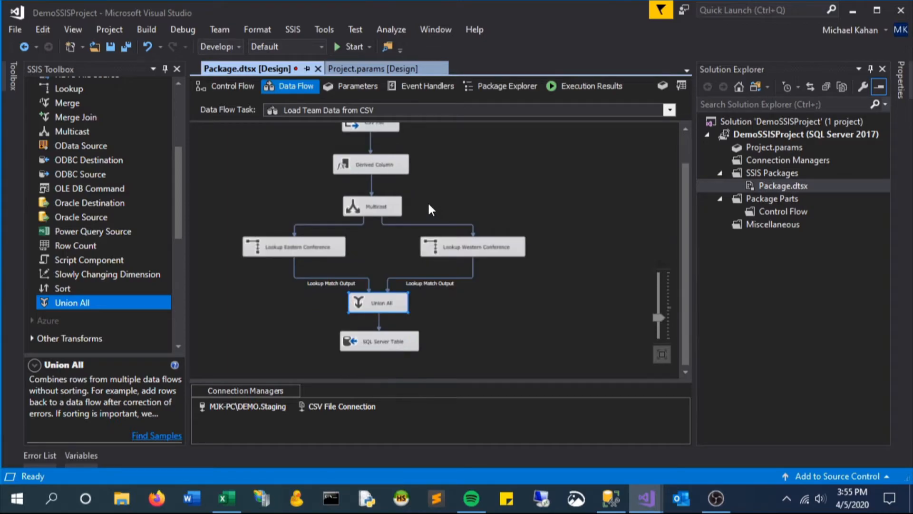
pyautogui.click(294, 246)
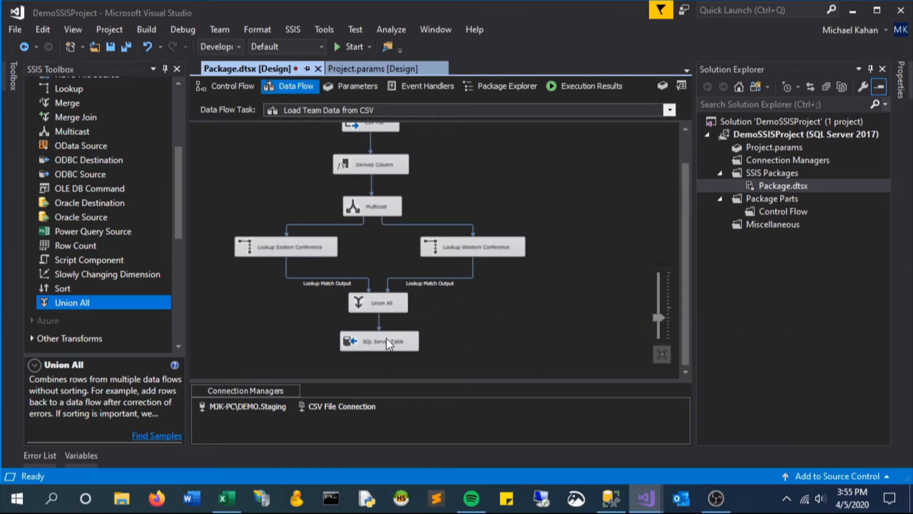
pyautogui.rightClick(379, 340)
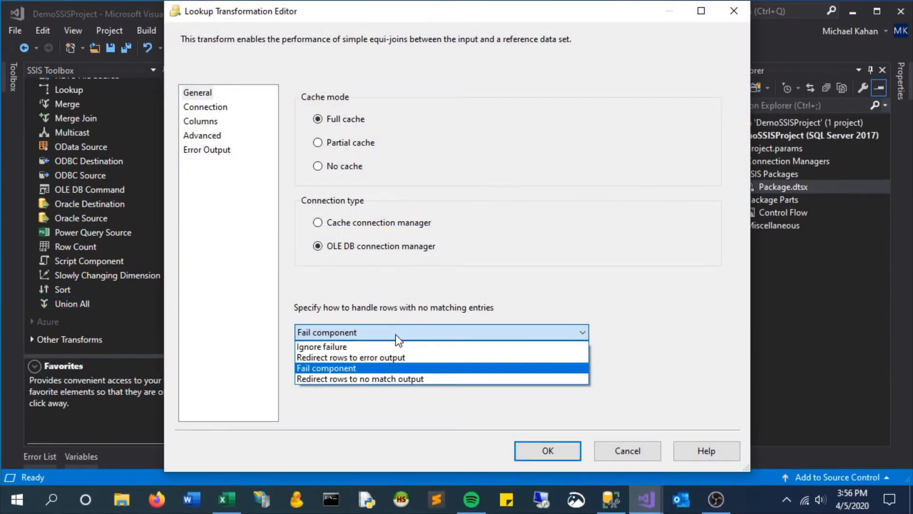
pyautogui.moveTo(396, 346)
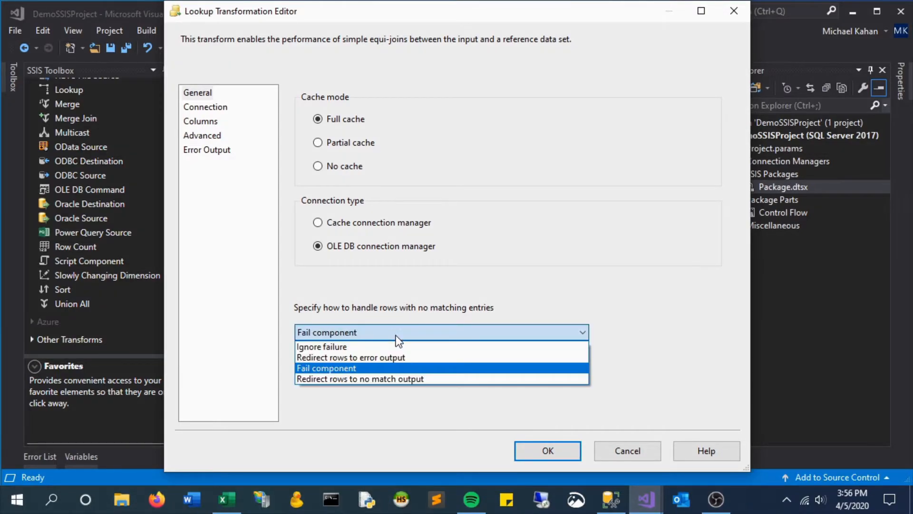
pyautogui.moveTo(396, 347)
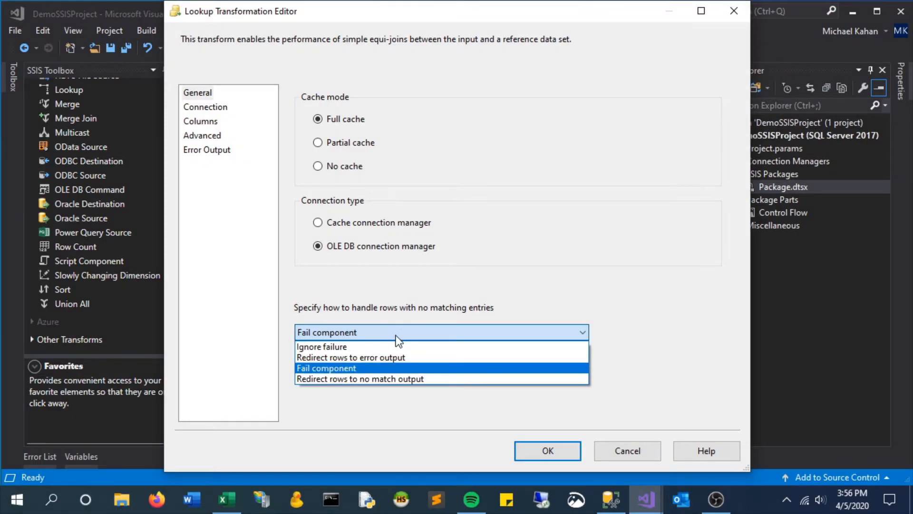
pyautogui.moveTo(396, 346)
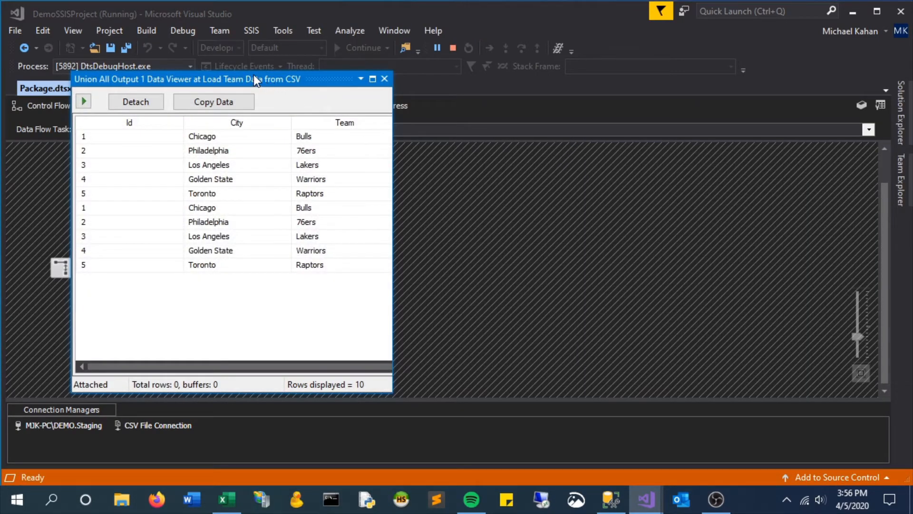
pyautogui.moveTo(181, 79); pyautogui.dragTo(617, 83)
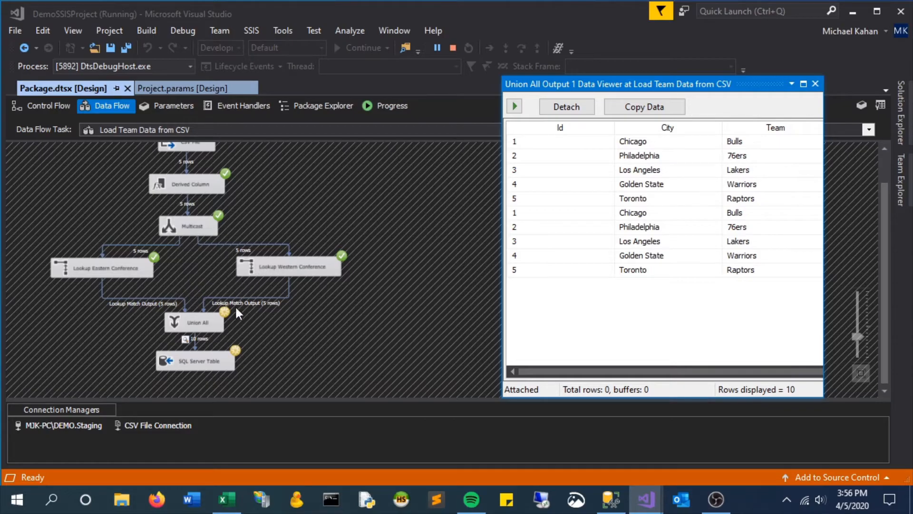
pyautogui.moveTo(676, 373)
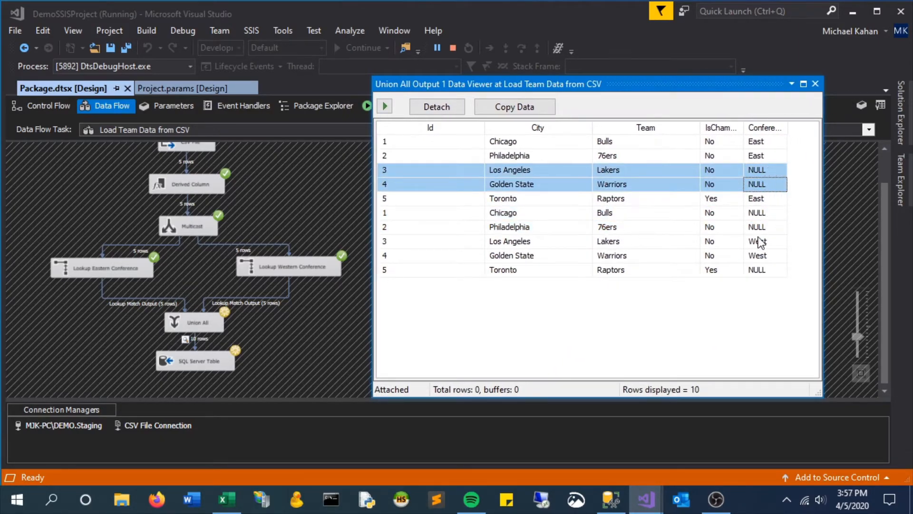
pyautogui.click(764, 269)
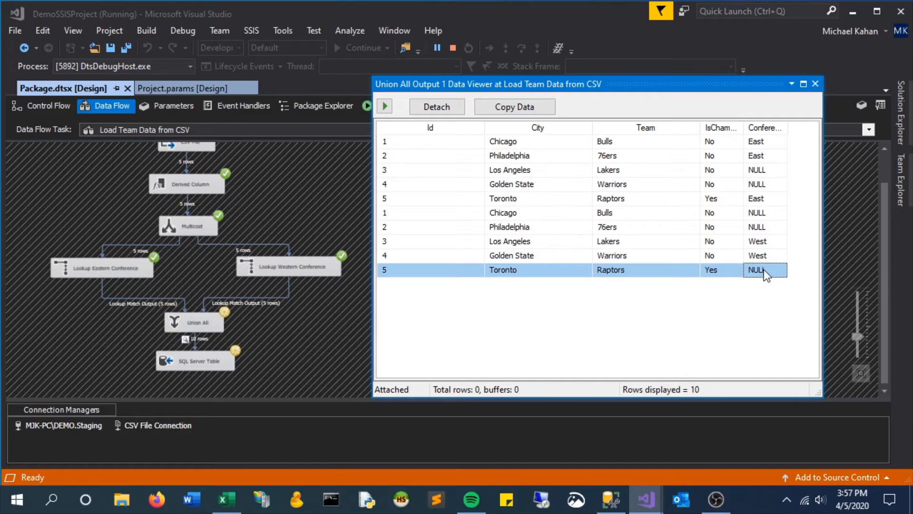
pyautogui.moveTo(815, 102)
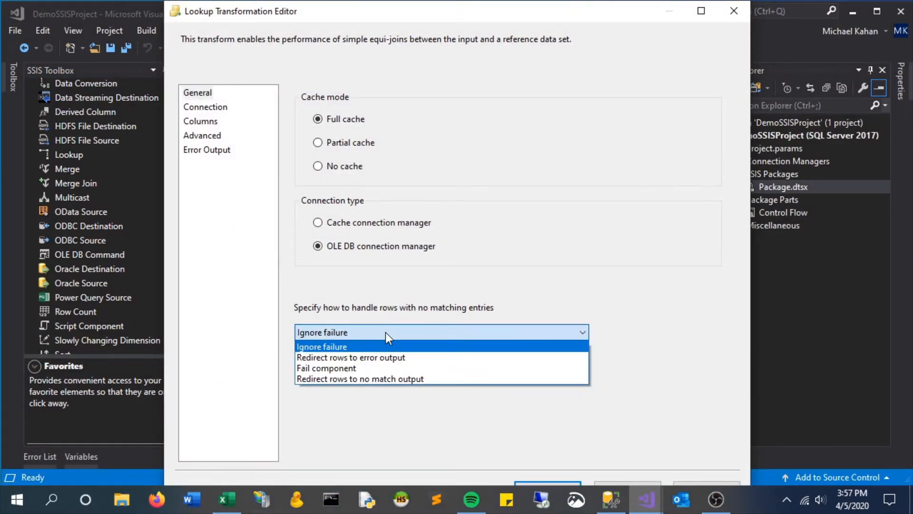
pyautogui.moveTo(396, 368)
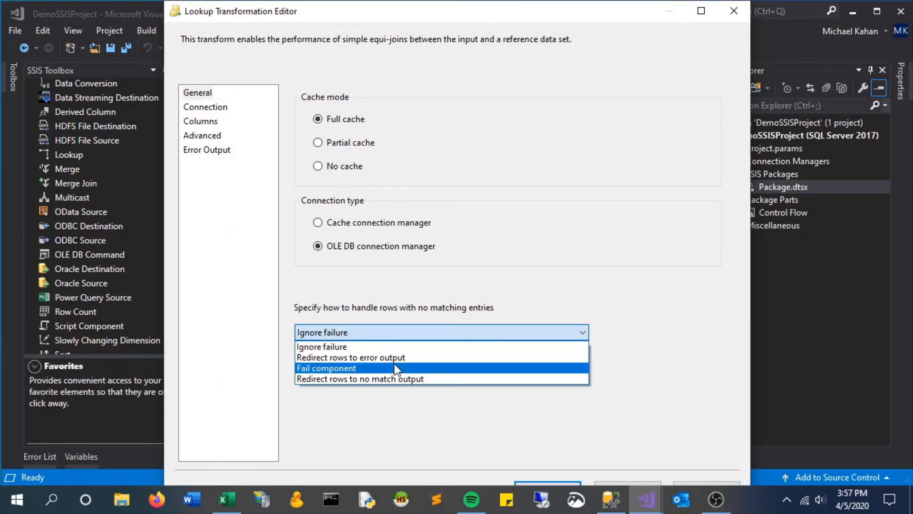
pyautogui.click(360, 378)
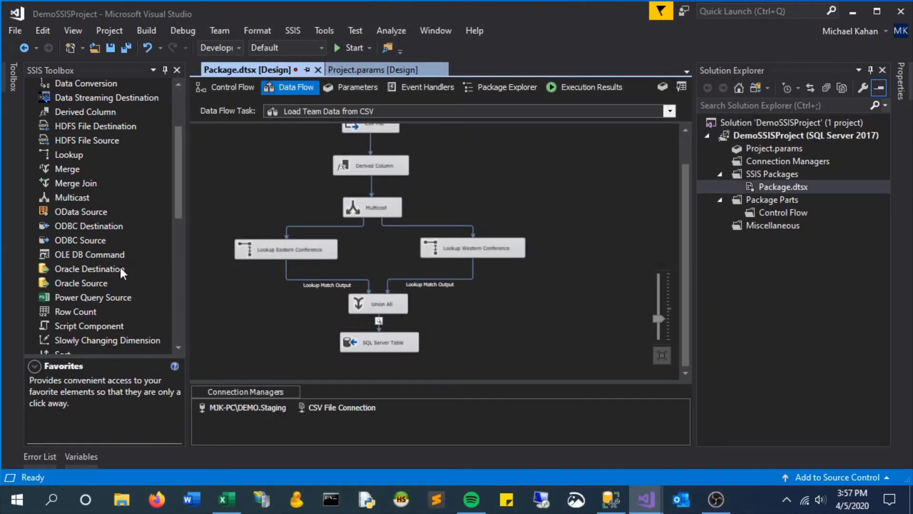
pyautogui.doubleClick(286, 247)
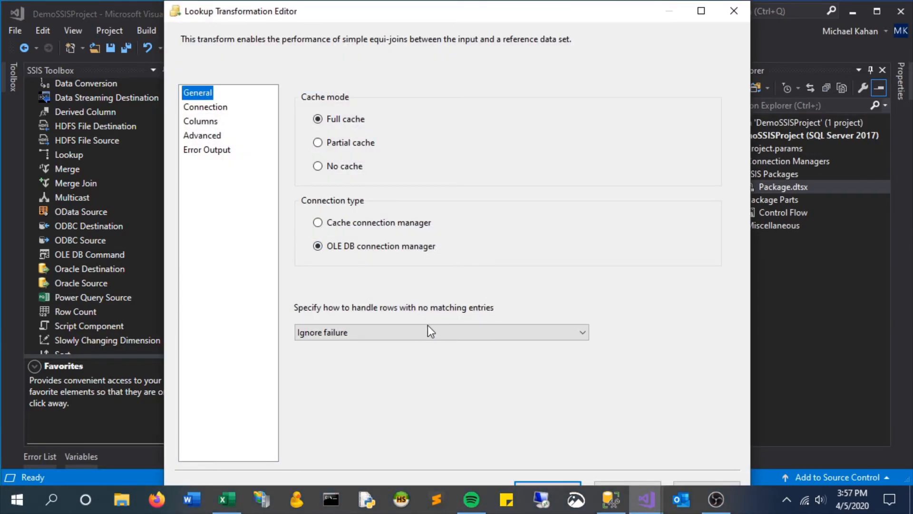
pyautogui.click(440, 332)
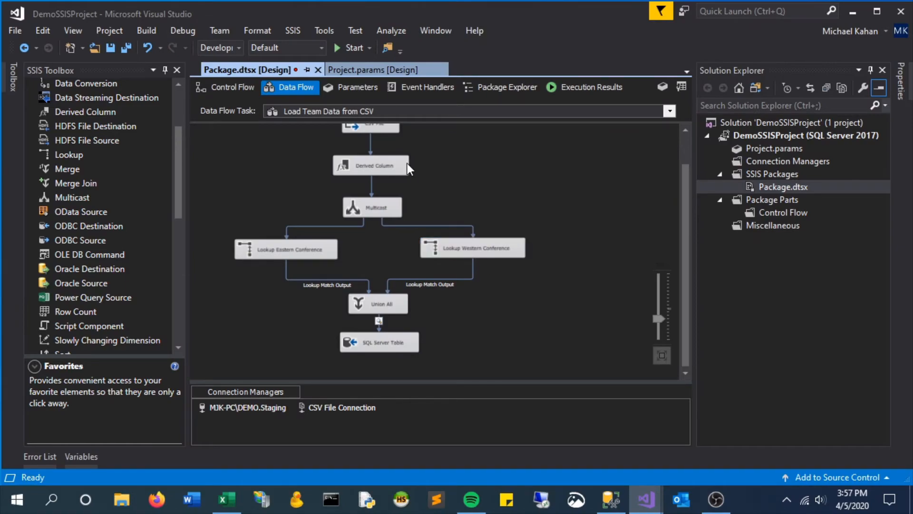
pyautogui.rightClick(783, 187)
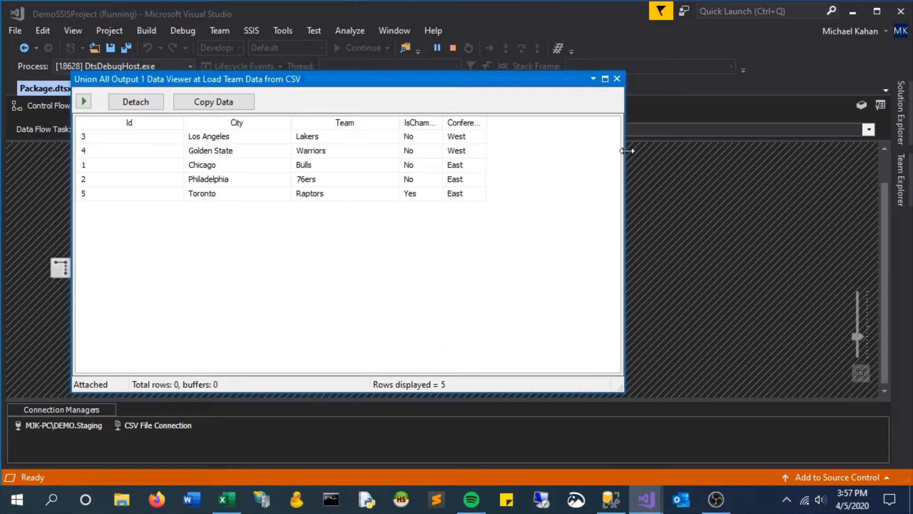
pyautogui.moveTo(527, 139)
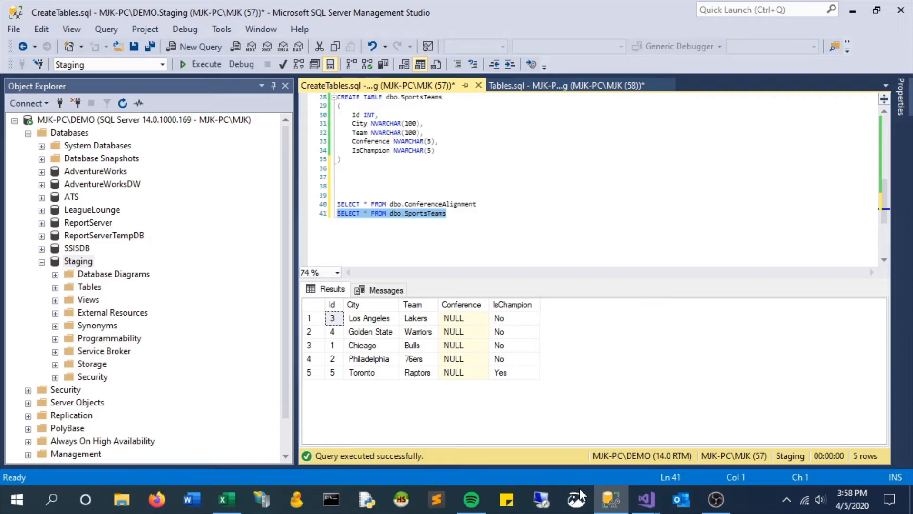
# Step: Return to Visual Studio and switch the finished package run back to design mode
pyautogui.click(643, 499)
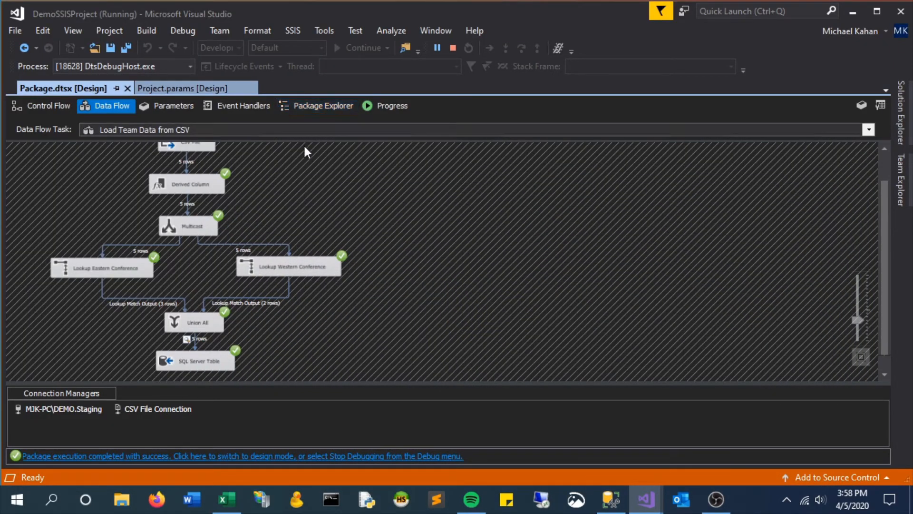
pyautogui.click(451, 48)
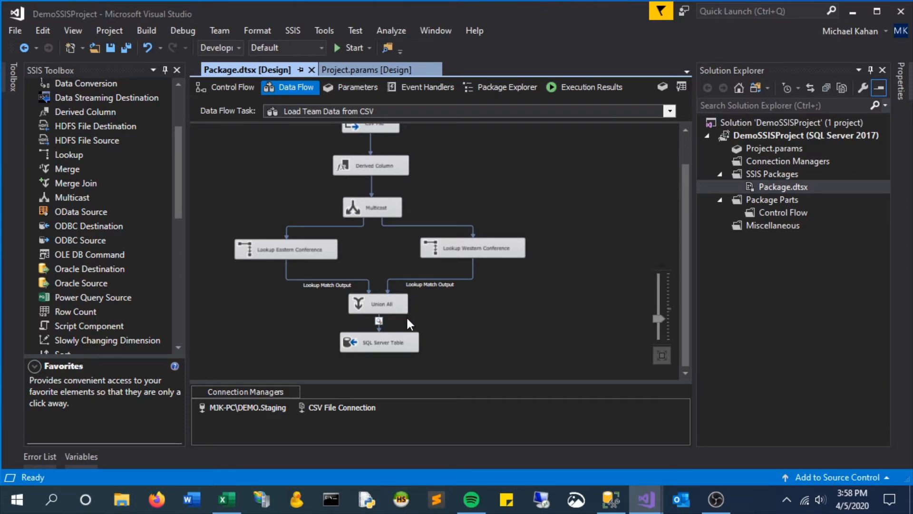
# Step: Review the SQL Server Table column mappings and disable the data viewer on its input path
pyautogui.doubleClick(379, 342)
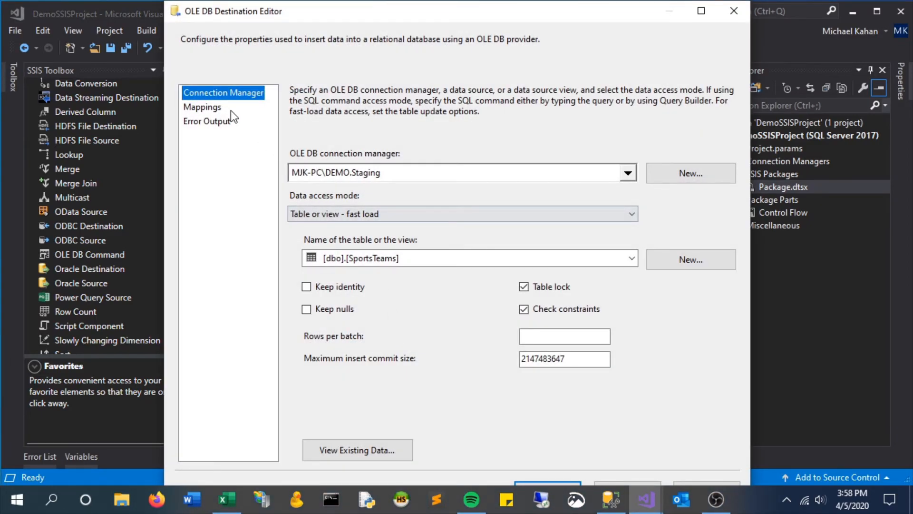
pyautogui.click(202, 107)
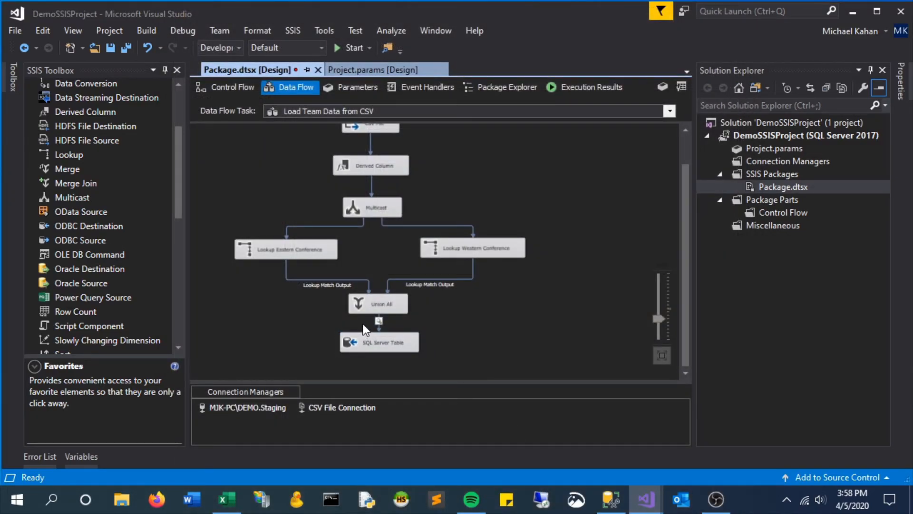
pyautogui.rightClick(378, 322)
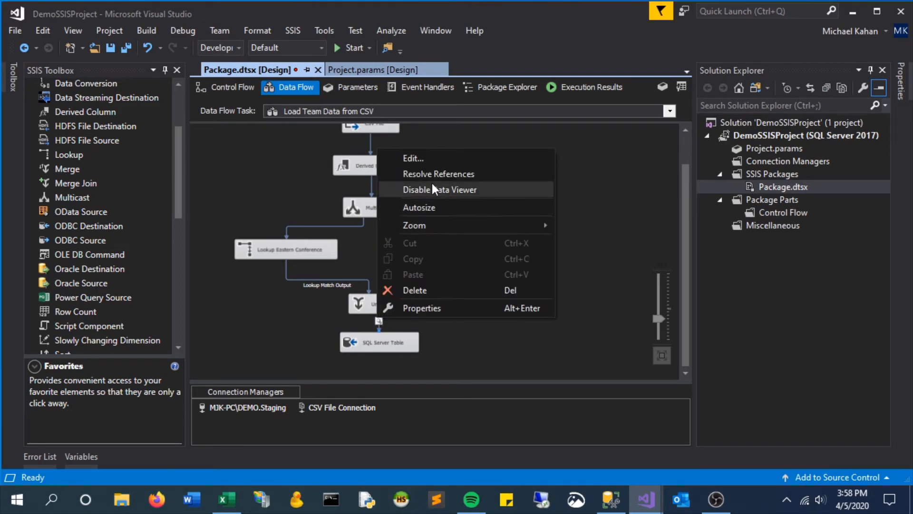
pyautogui.click(439, 190)
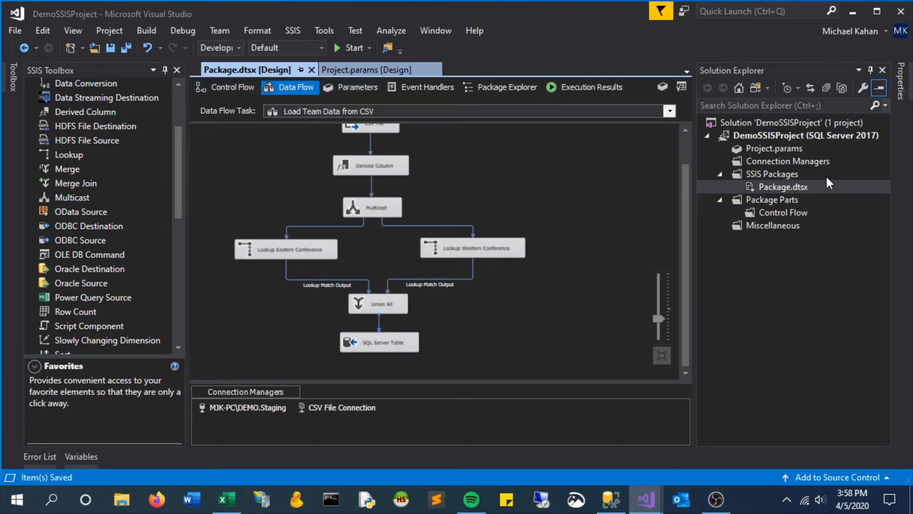
# Step: Rerun the package, loading five rows into SQL Server Table, and return to Visual Studio
pyautogui.click(782, 187)
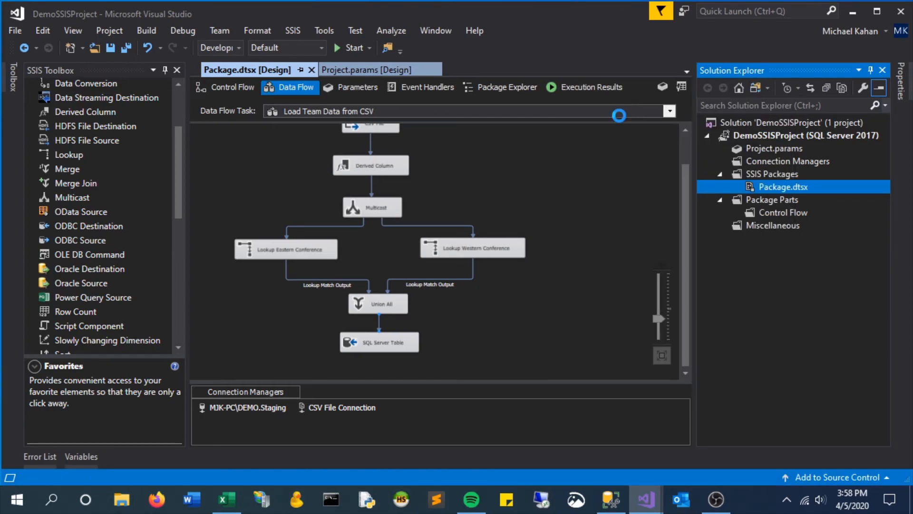
pyautogui.click(349, 48)
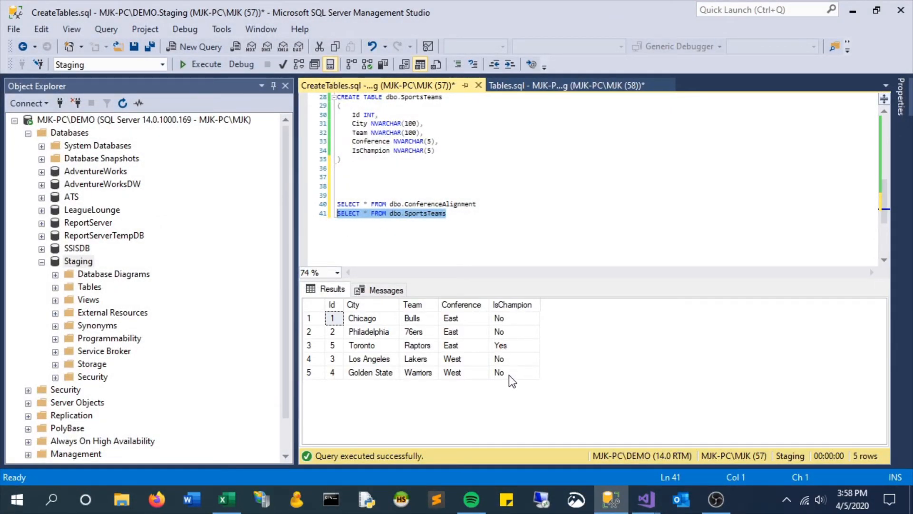
pyautogui.moveTo(645, 498)
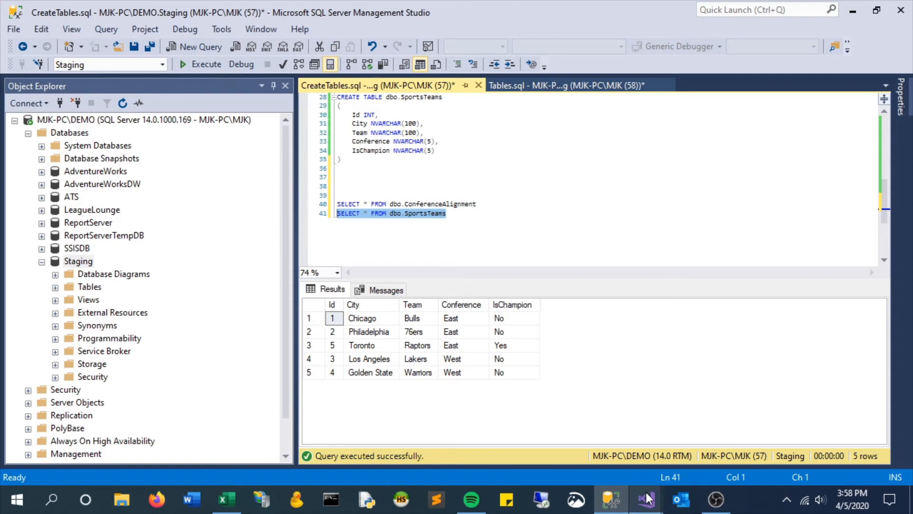
pyautogui.click(644, 498)
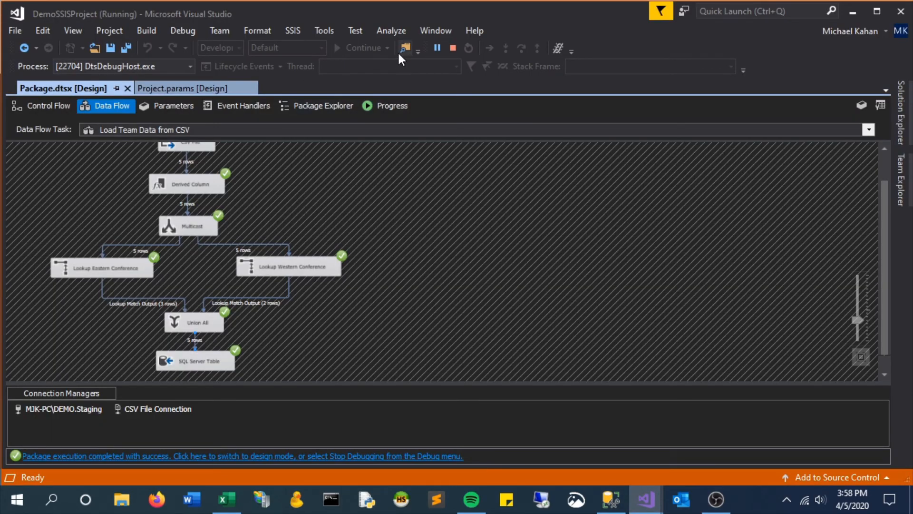
# Step: Stop debugging, then attach a Row Count to the western No Match Output and delete it
pyautogui.click(468, 48)
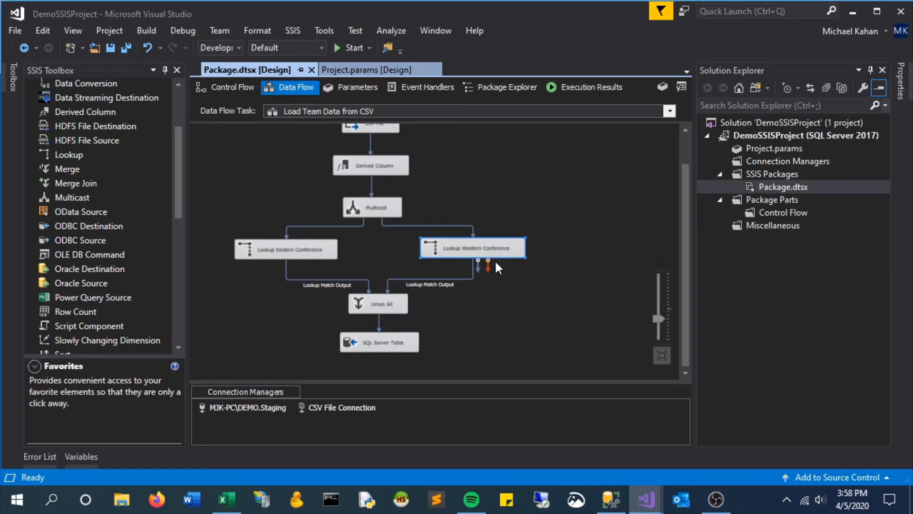
pyautogui.moveTo(483, 283)
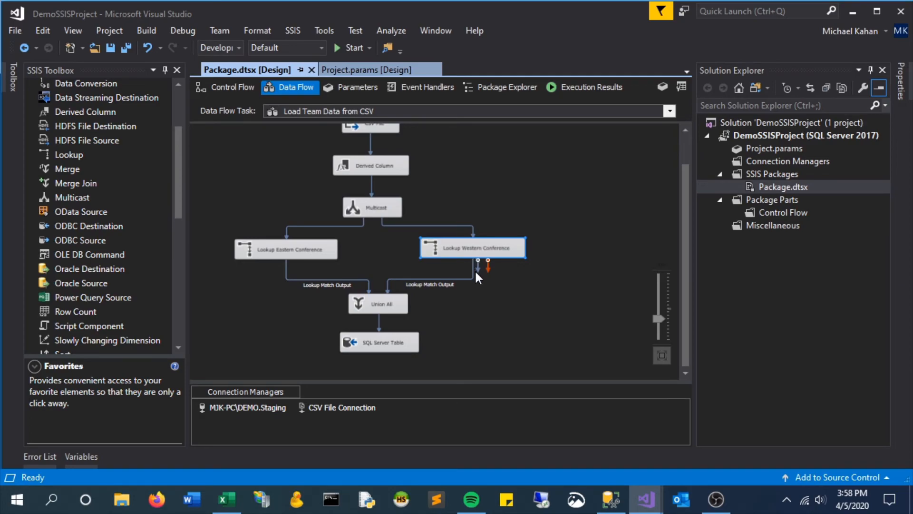
pyautogui.click(76, 312)
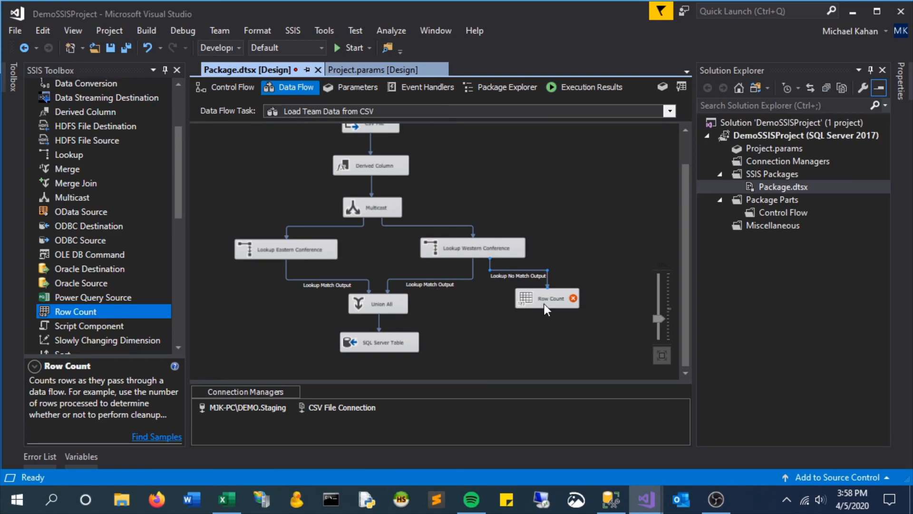
pyautogui.moveTo(220, 325)
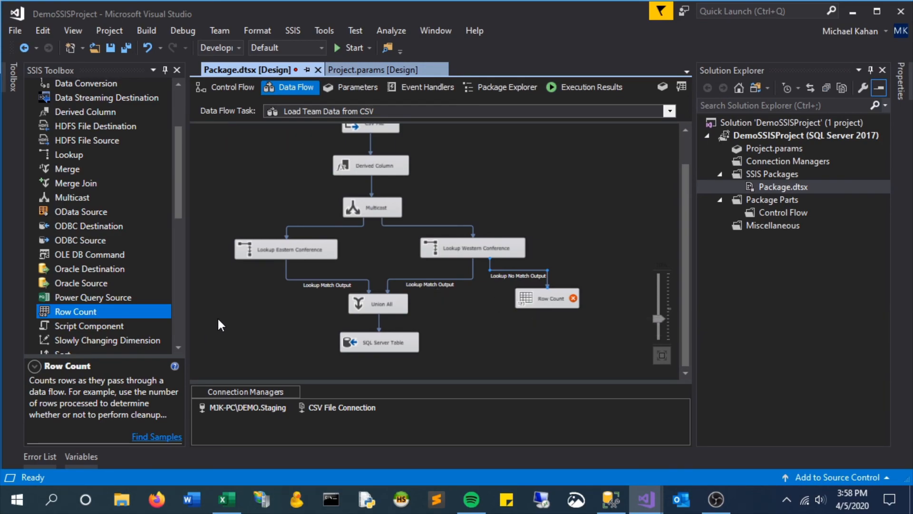
pyautogui.moveTo(571, 305)
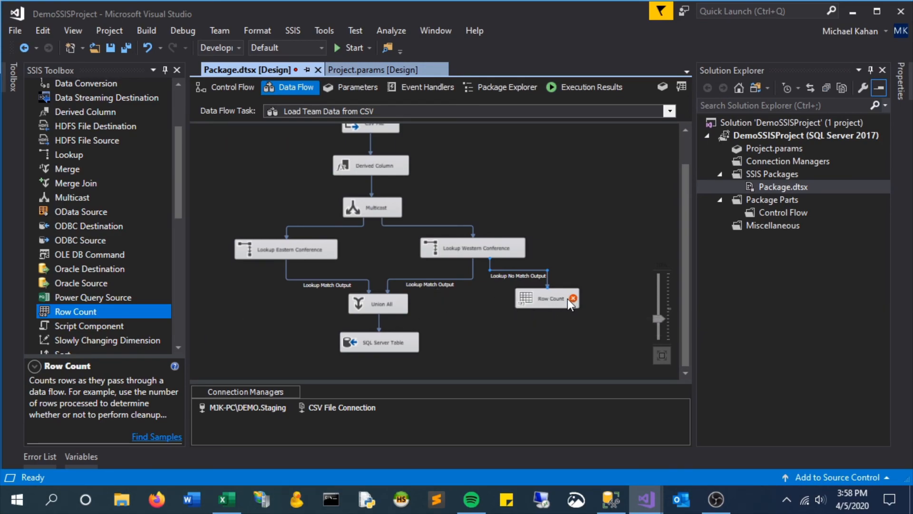
pyautogui.click(573, 296)
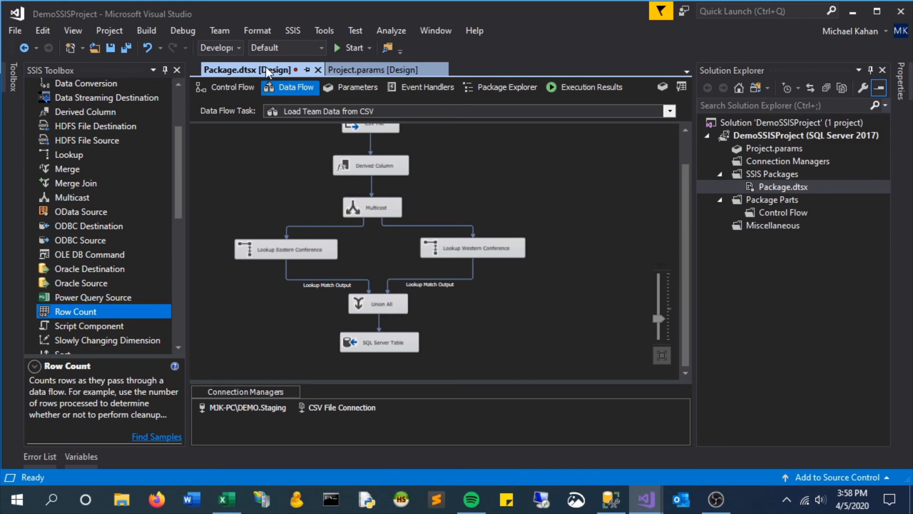